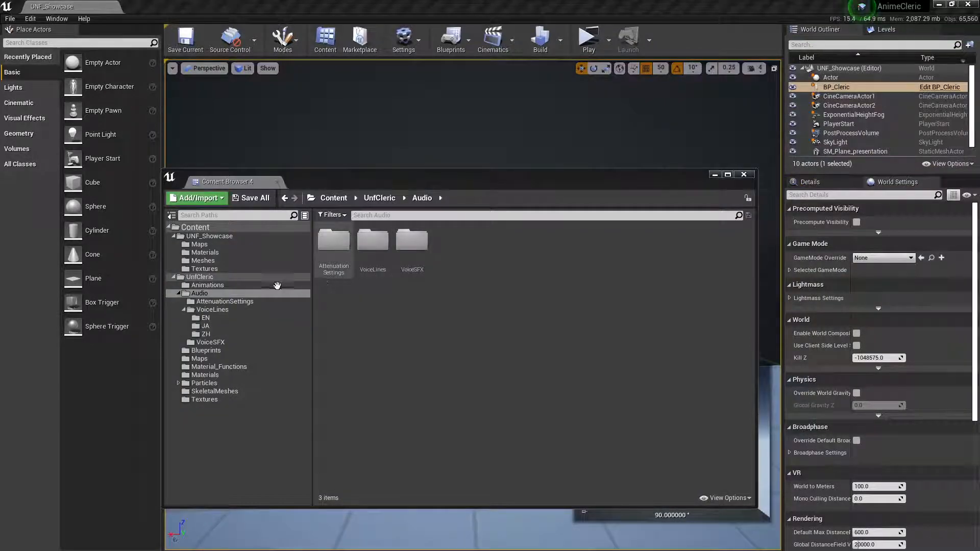
Play the English and Japanese Healing Wind clips from the EN and JA voice-line folders
left_click(205, 317)
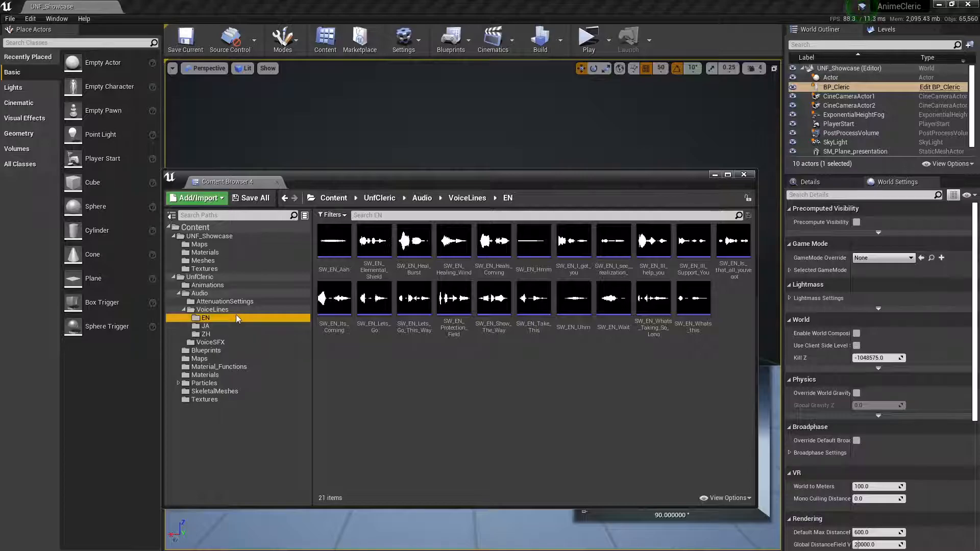
left_click(205, 326)
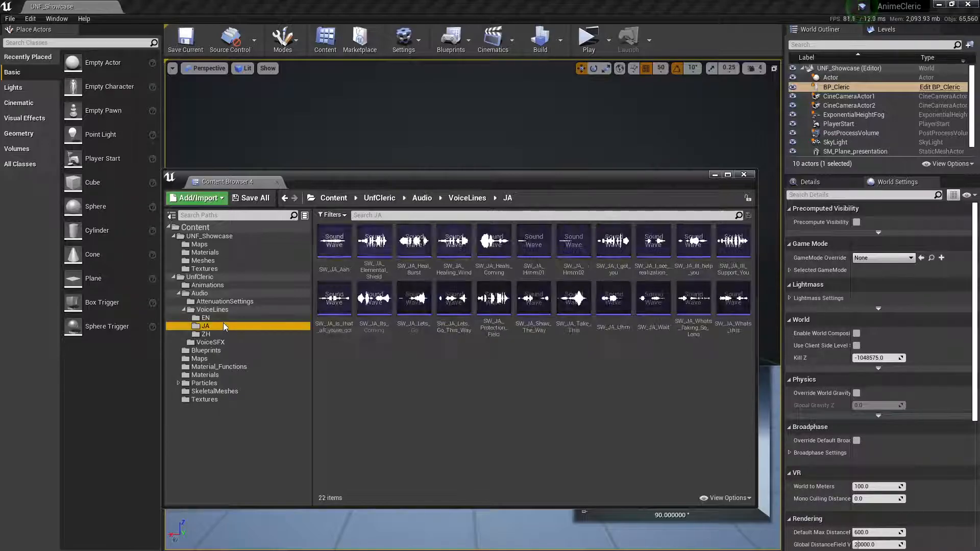
left_click(205, 318)
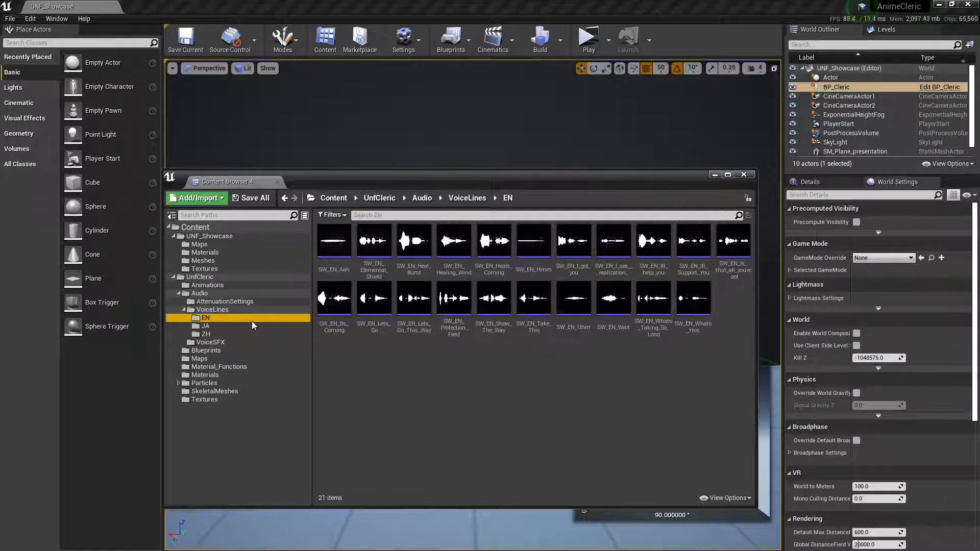
mouse_move(453, 241)
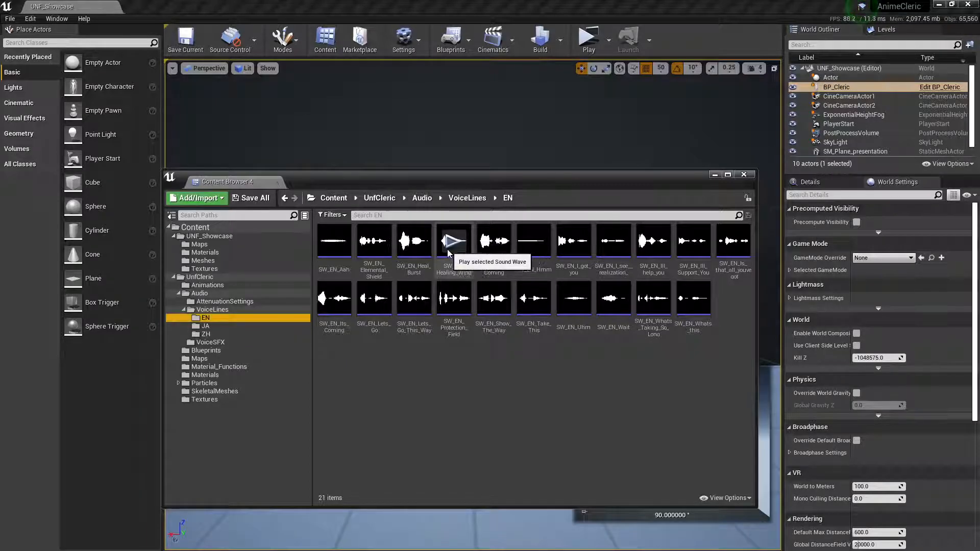
left_click(206, 326)
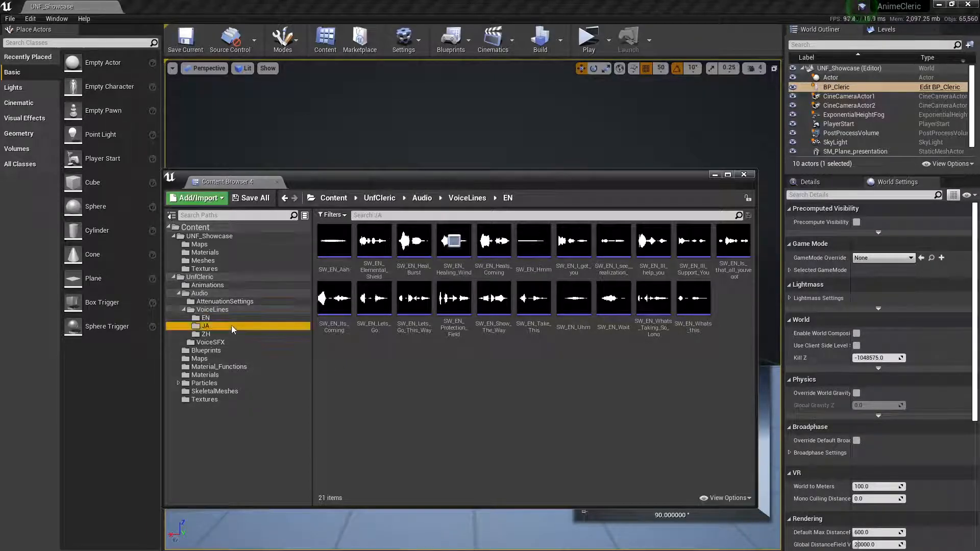
left_click(205, 326)
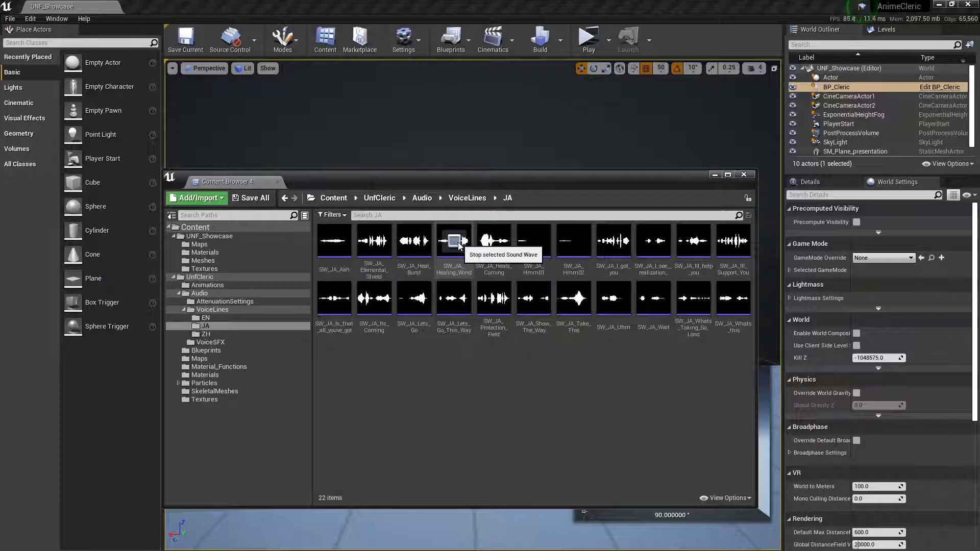
left_click(205, 333)
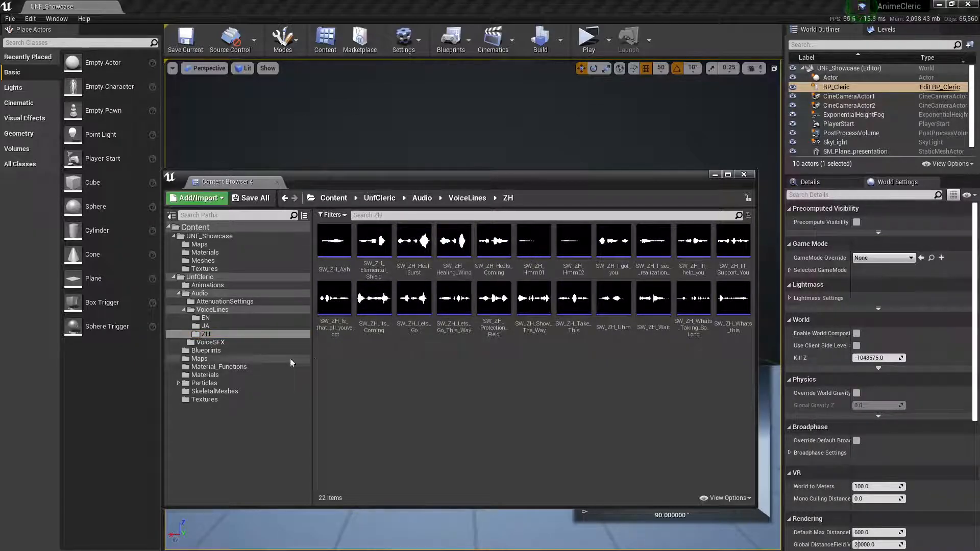
mouse_move(219, 344)
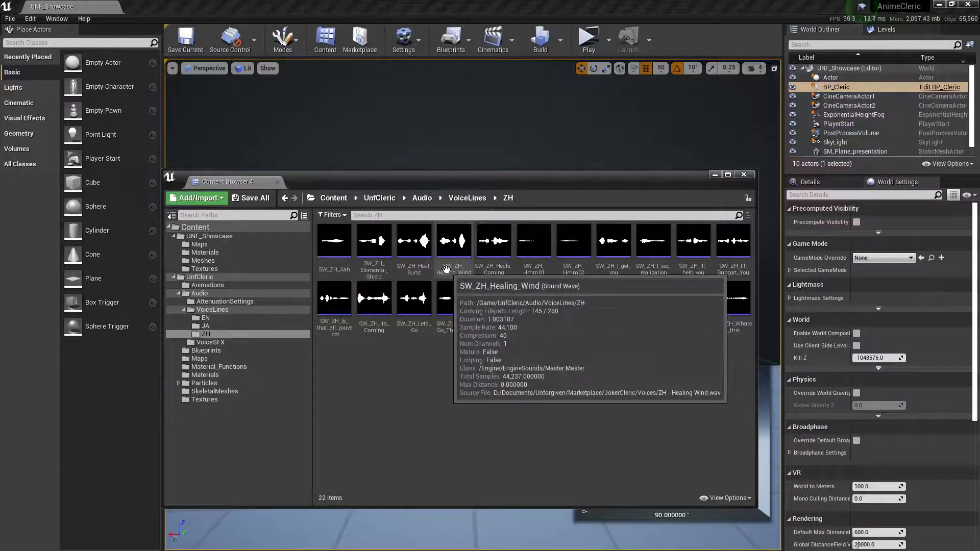
mouse_move(454, 272)
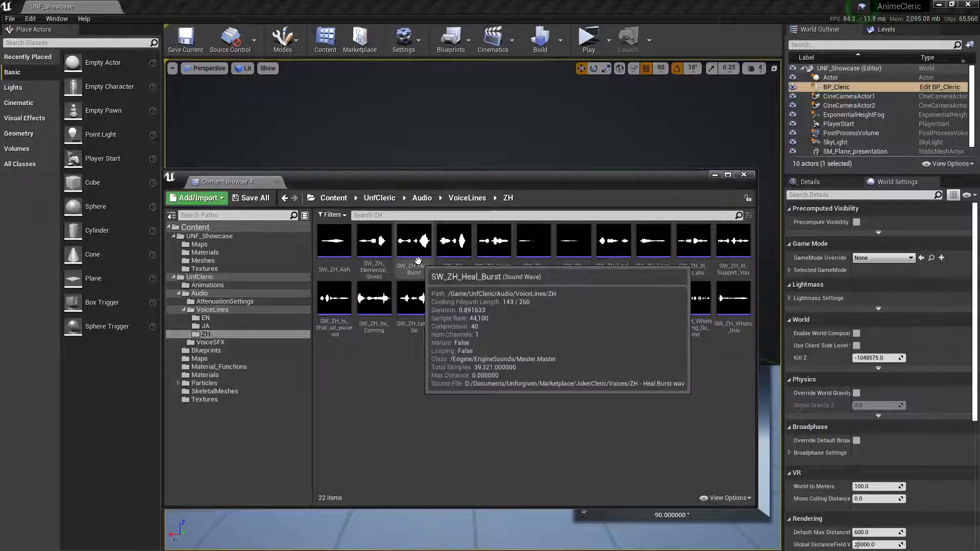
right_click(414, 241)
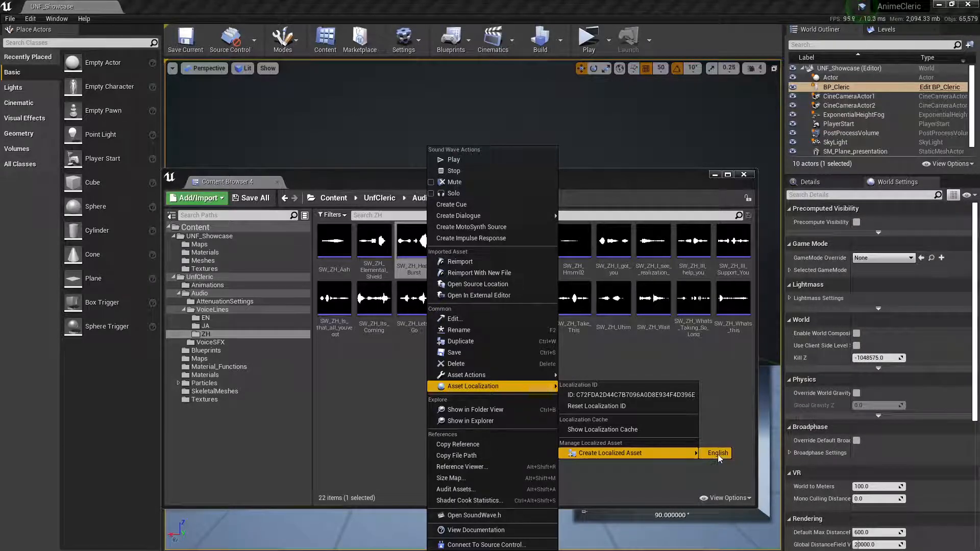
mouse_move(595, 343)
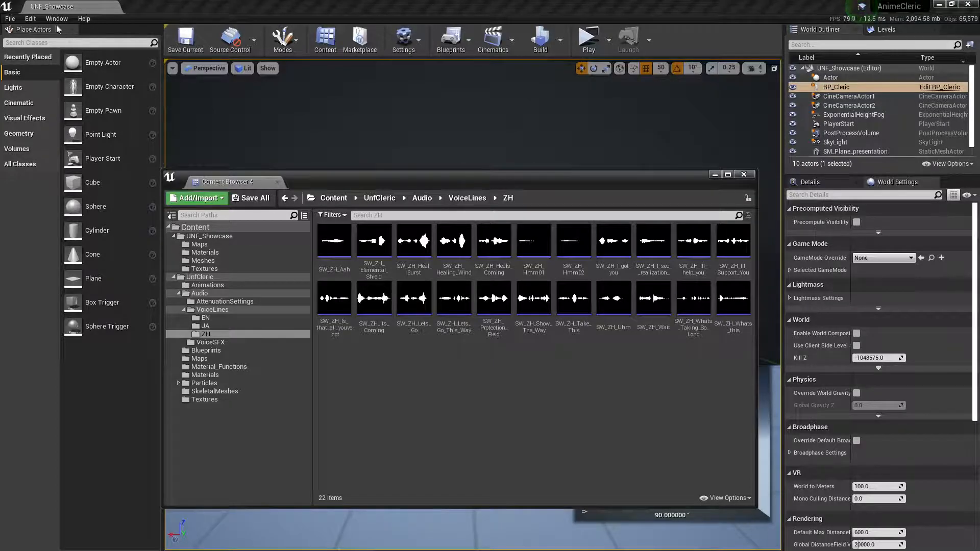
Show the Localization Dashboard with the Game target's Cultures section in view
left_click(56, 18)
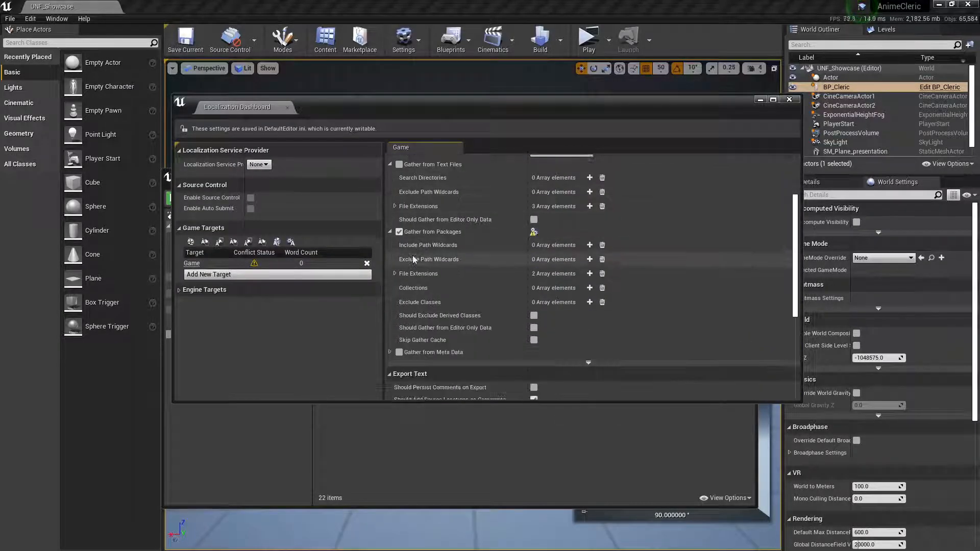
scroll("down", 3)
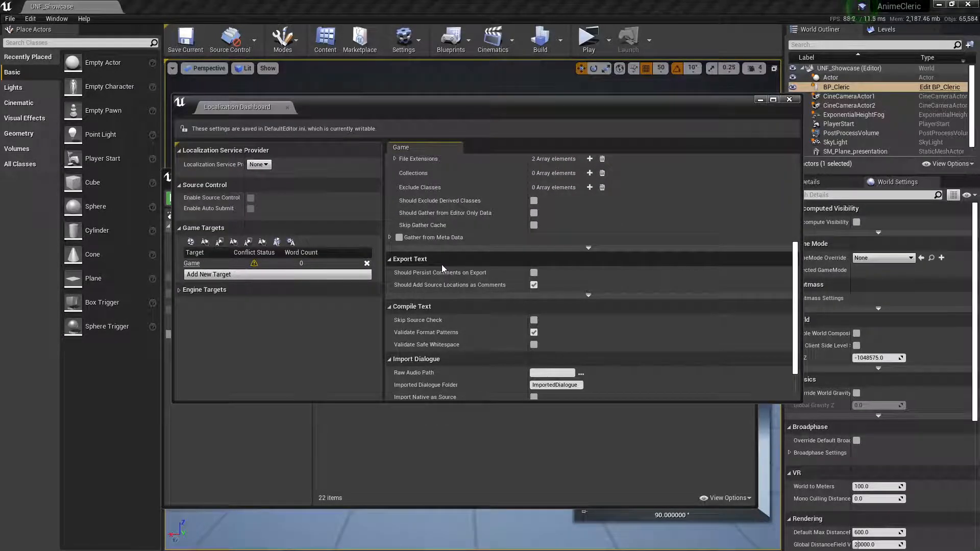
mouse_move(428, 183)
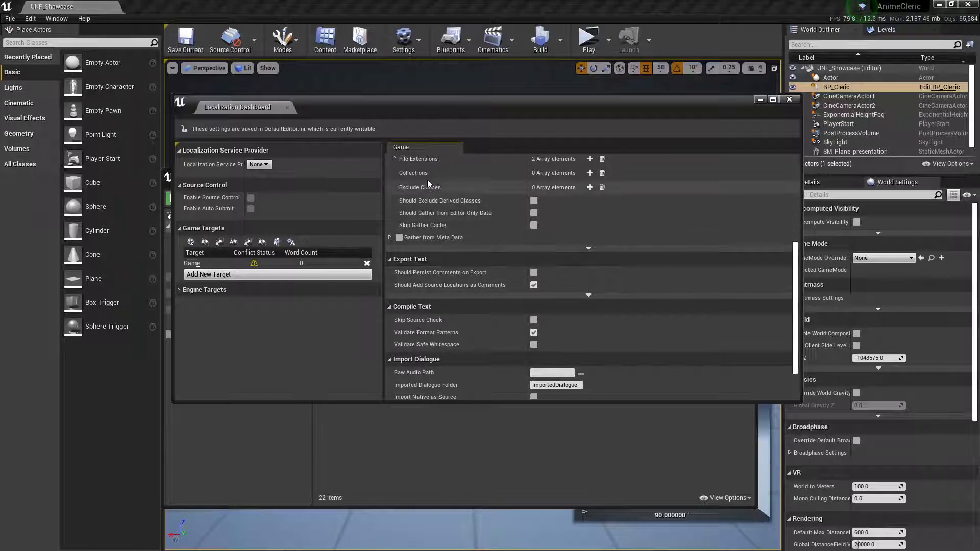
scroll("down", 3)
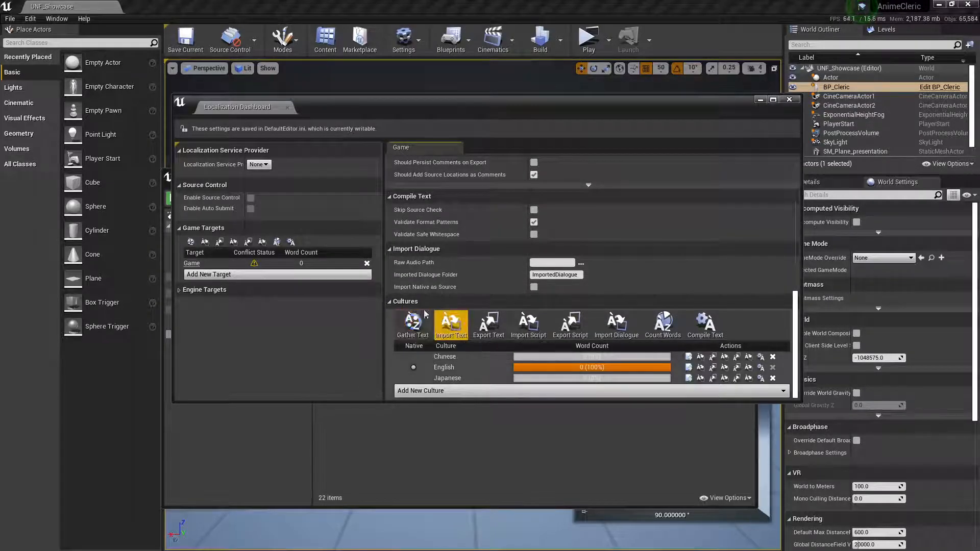
mouse_move(481, 360)
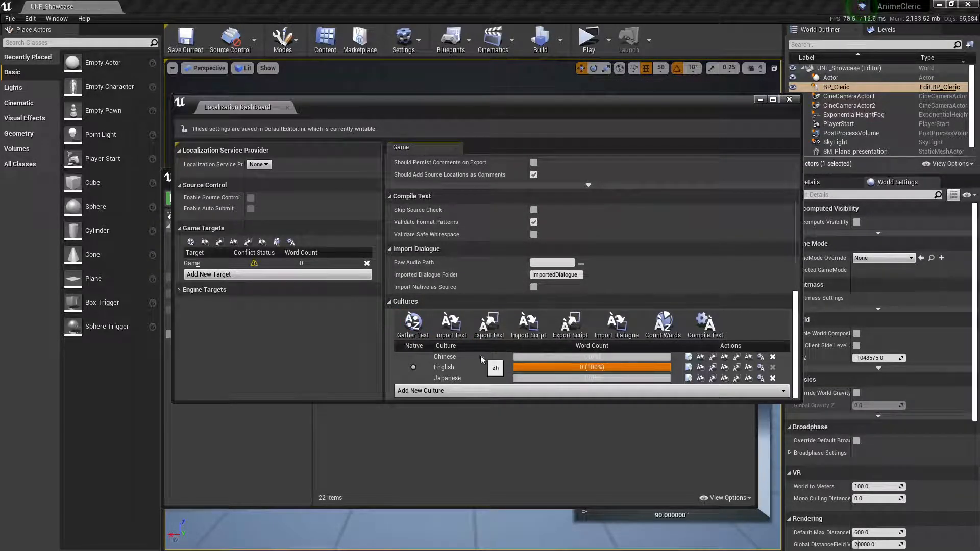
mouse_move(595, 353)
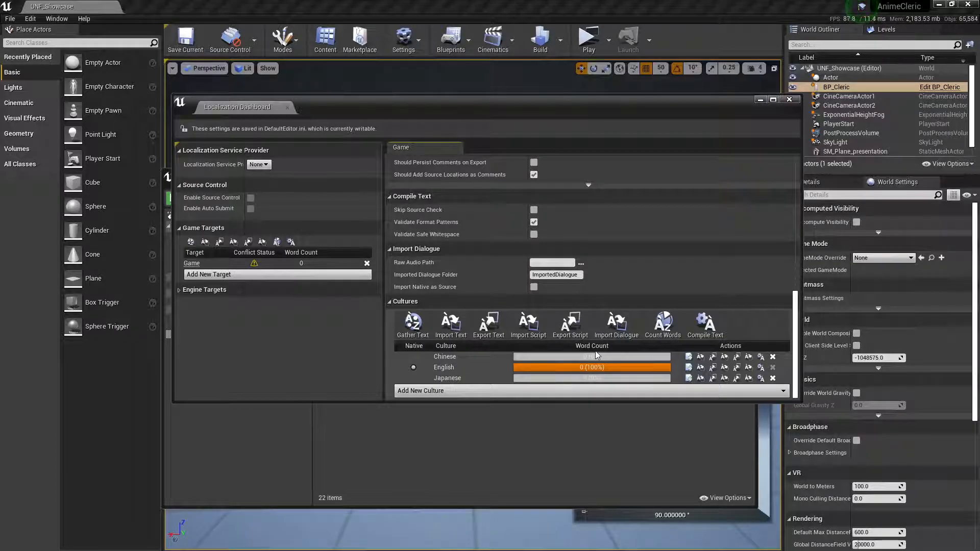
mouse_move(709, 373)
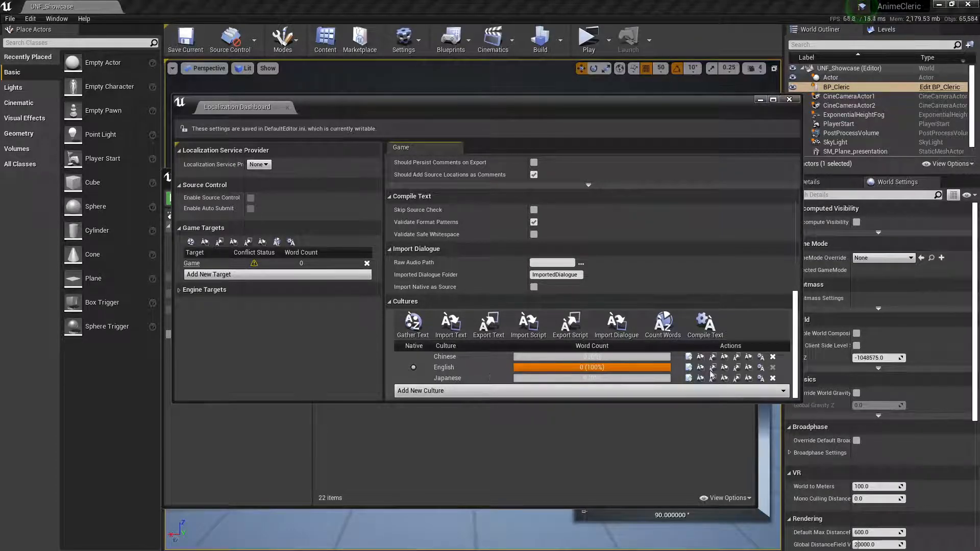
Remove the Chinese and Japanese cultures from the Game target
left_click(773, 357)
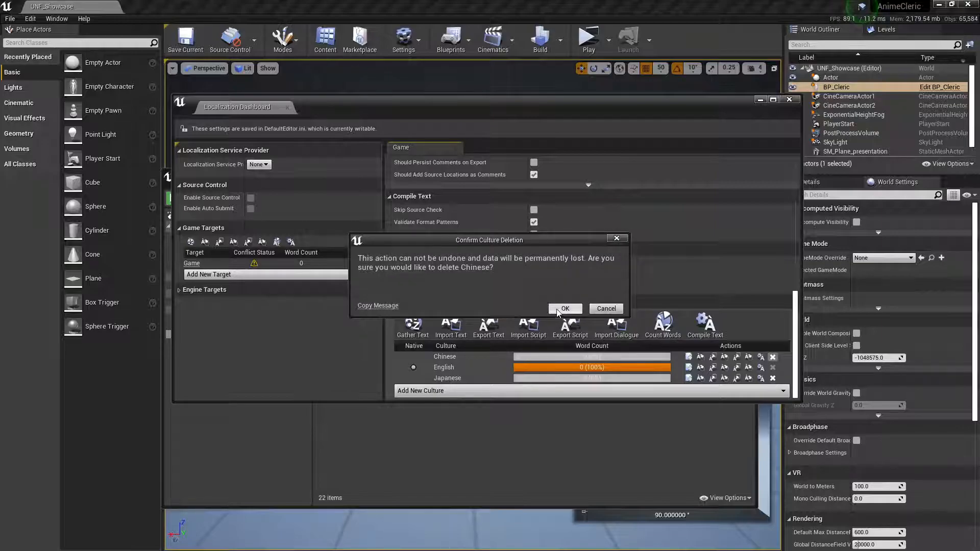
left_click(563, 308)
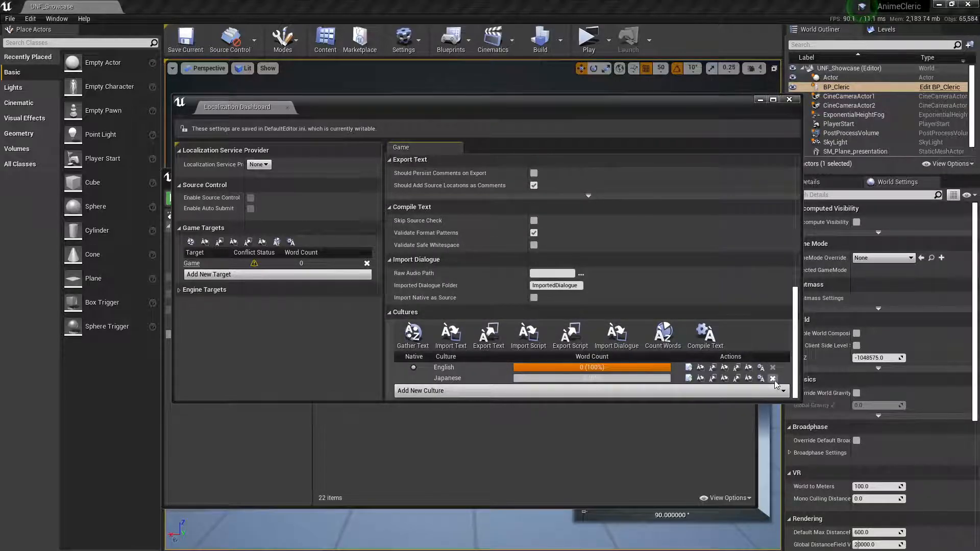
left_click(773, 379)
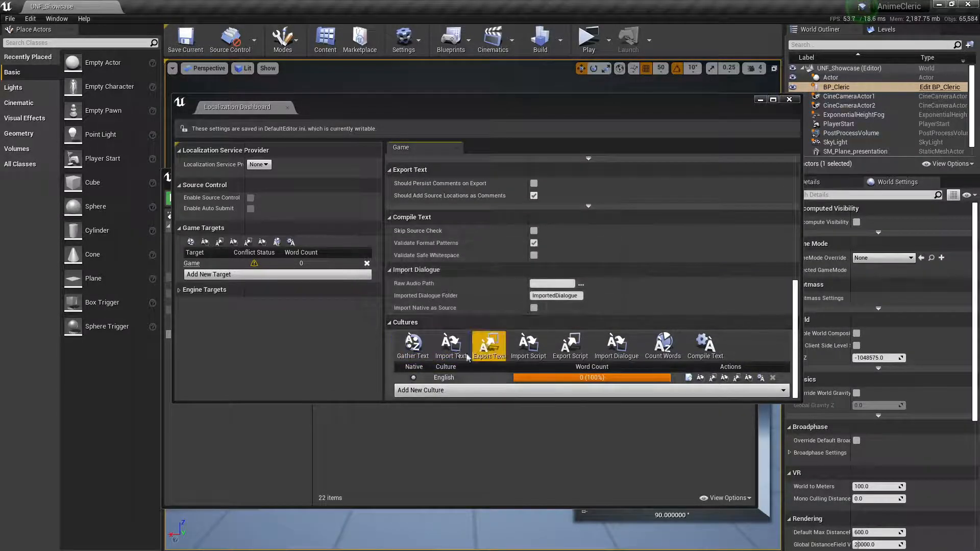
Re-add Japanese and Chinese as cultures via the Add New Culture search
left_click(420, 389)
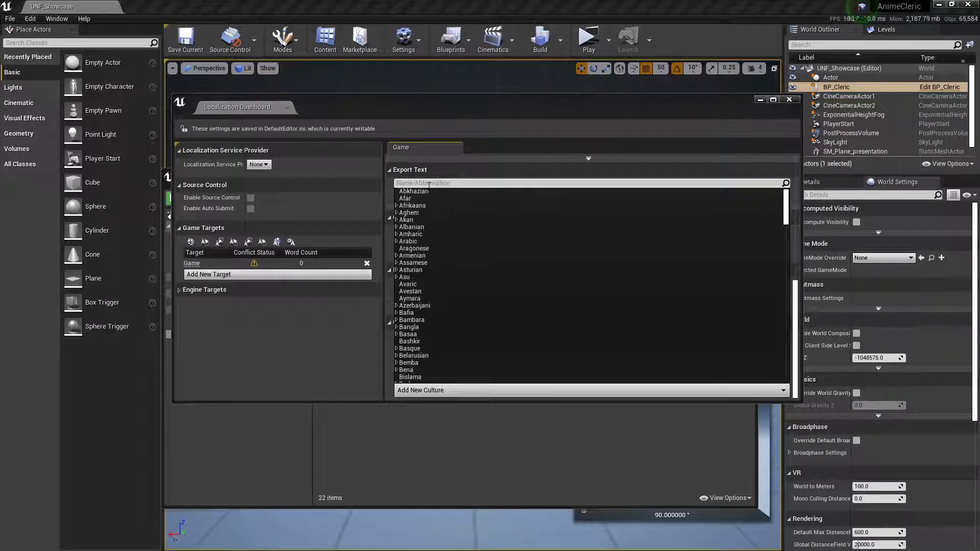
type("ja")
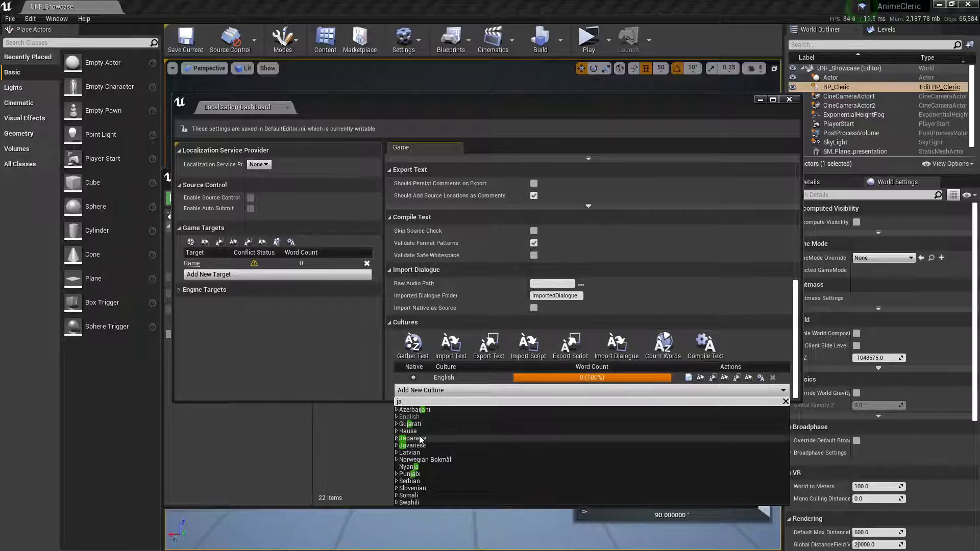
left_click(414, 438)
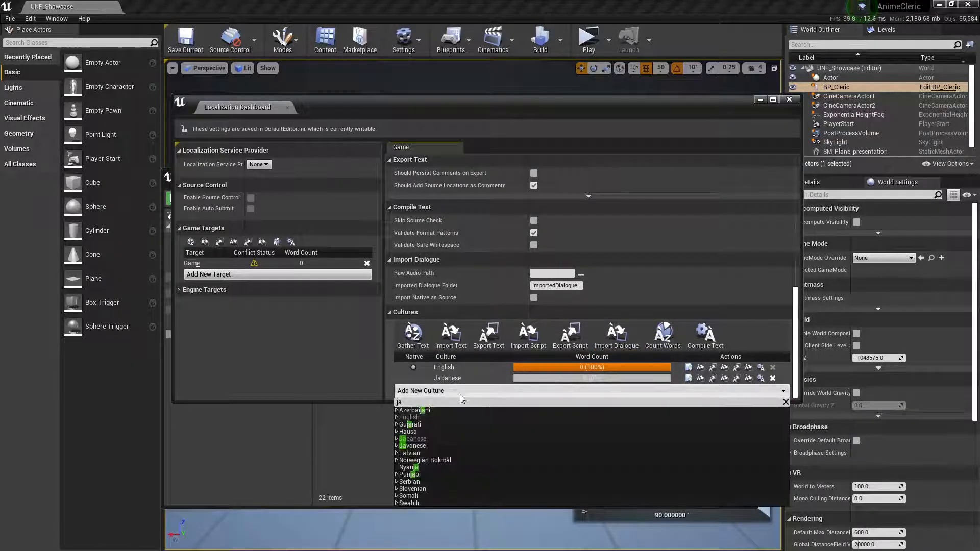
type("chin")
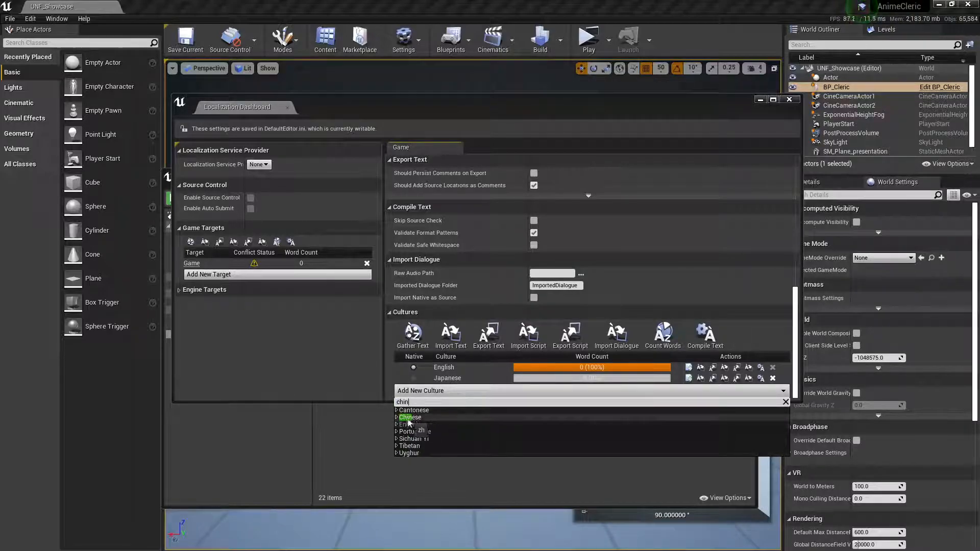
left_click(397, 417)
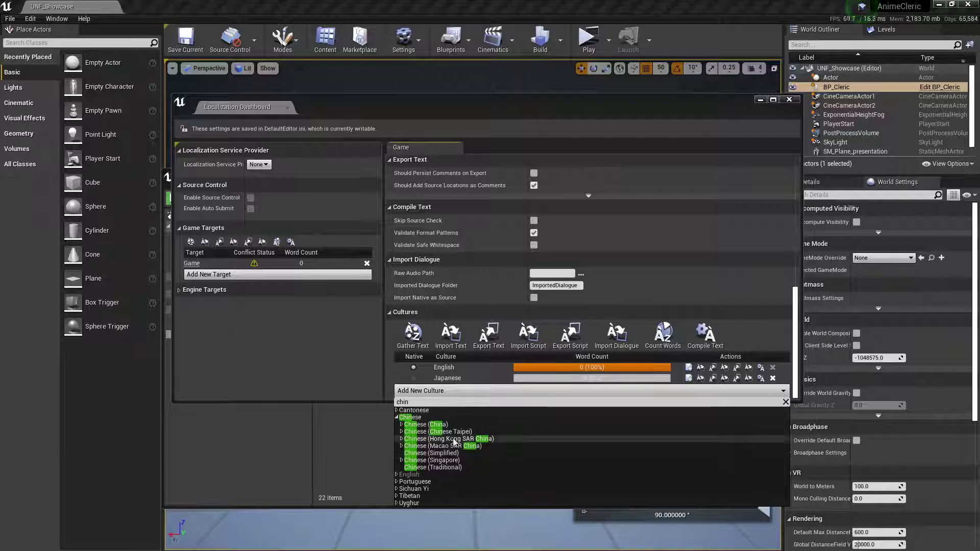
left_click(410, 416)
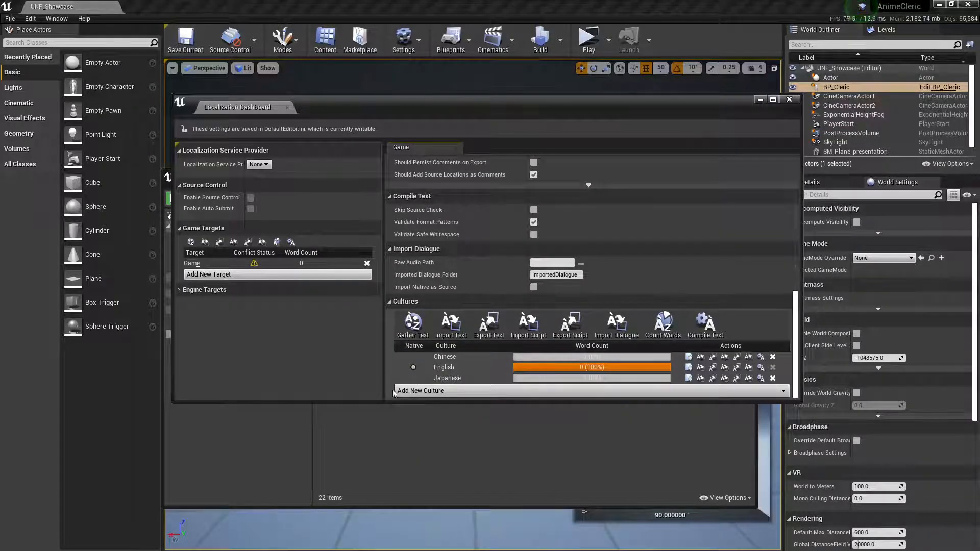
mouse_move(463, 367)
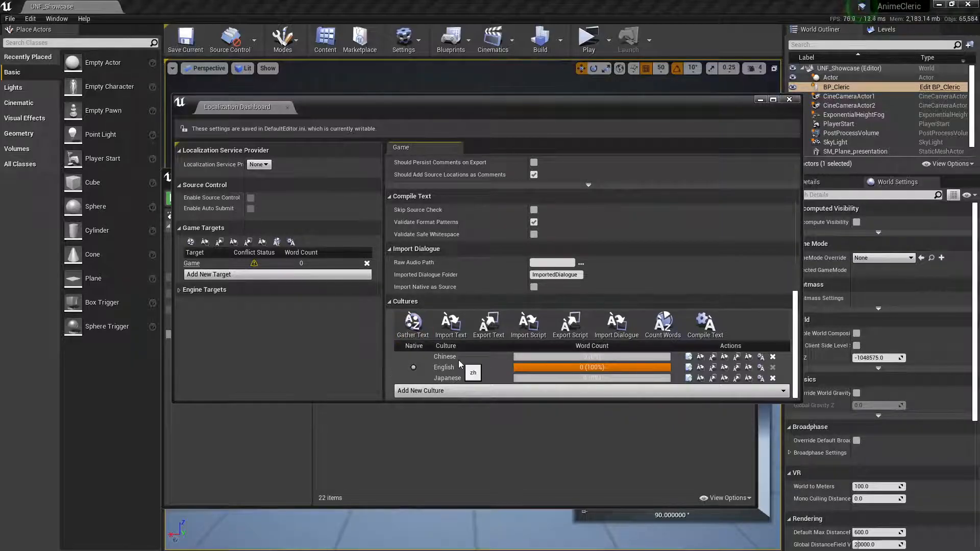
mouse_move(455, 371)
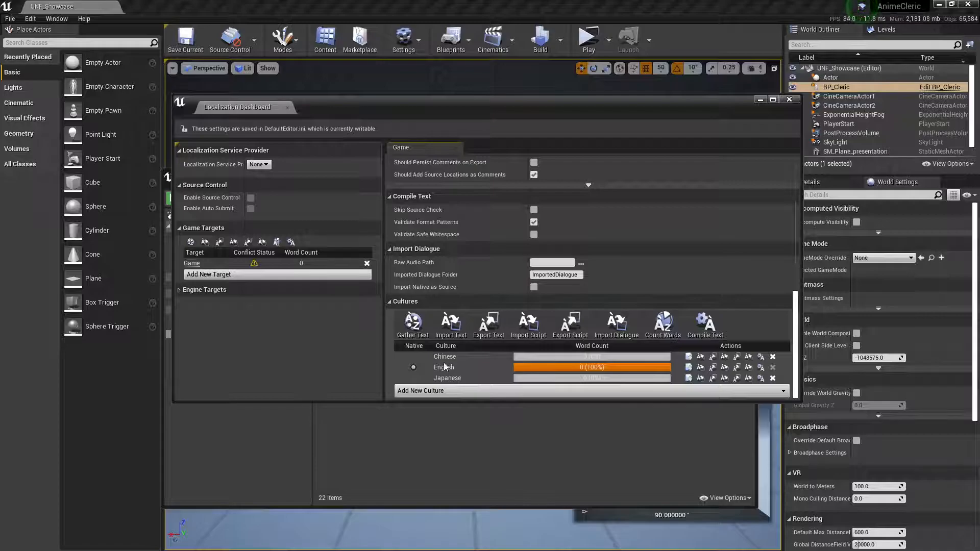
mouse_move(347, 452)
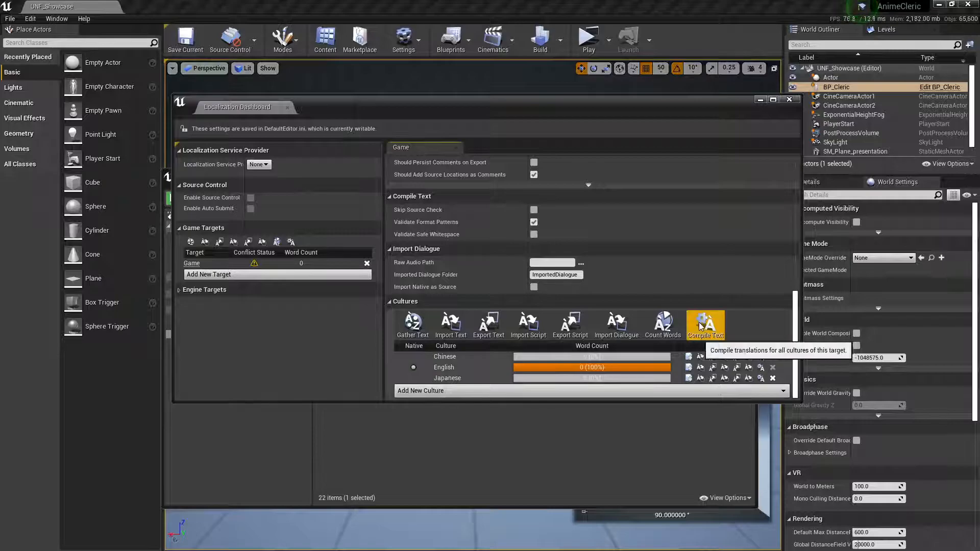
Compile translations for all Game target cultures and dismiss the report
left_click(705, 324)
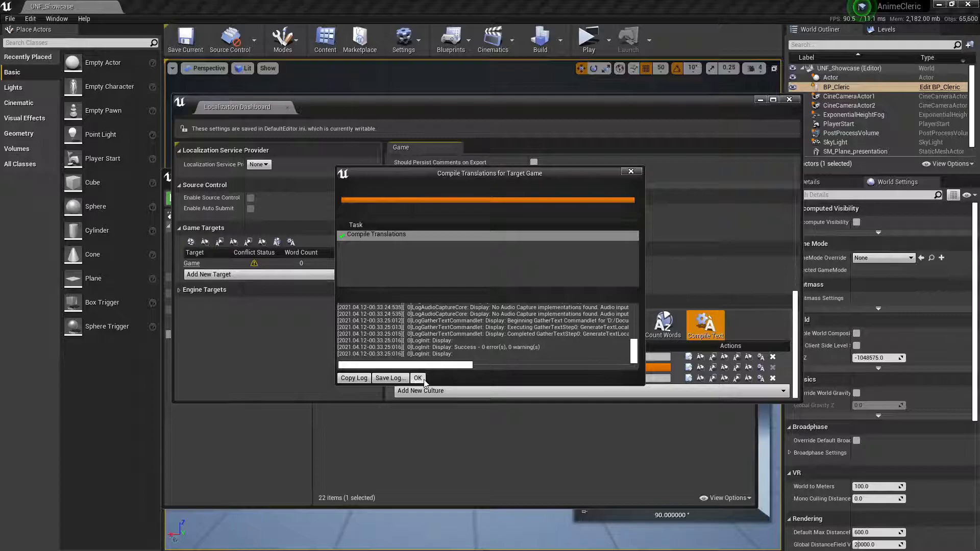
left_click(417, 377)
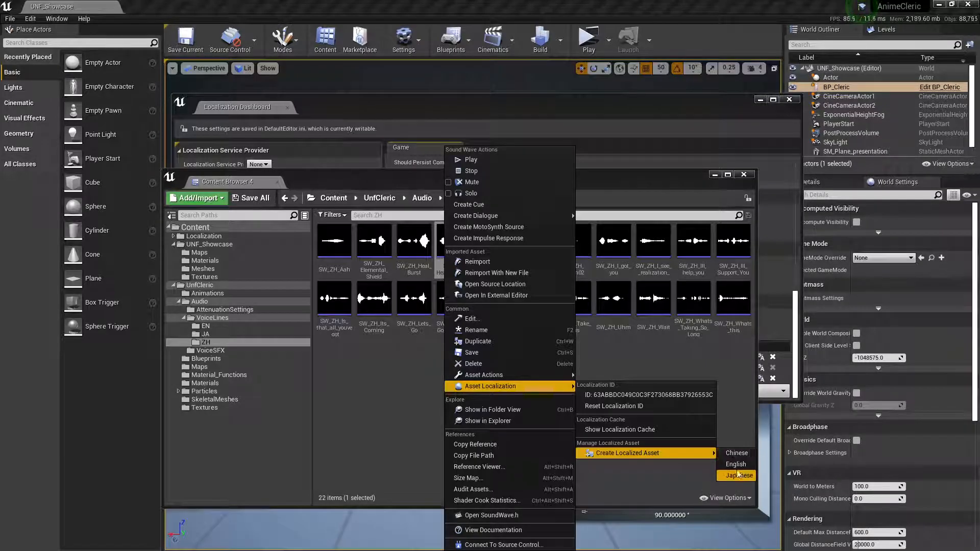
mouse_move(736, 452)
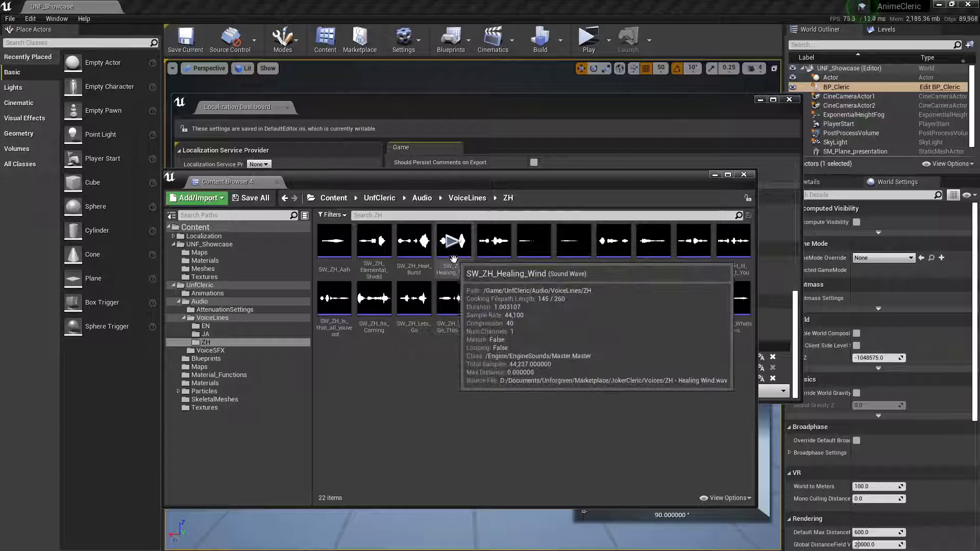
Inspect the SW_ZH_Healing_Wind sound wave, then switch to the VoiceSFX folder
left_click(452, 241)
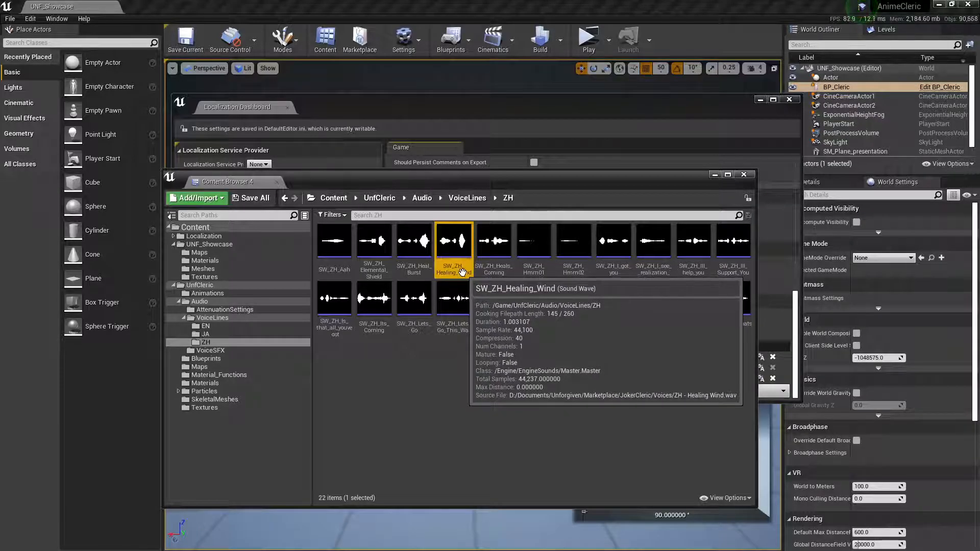
mouse_move(414, 297)
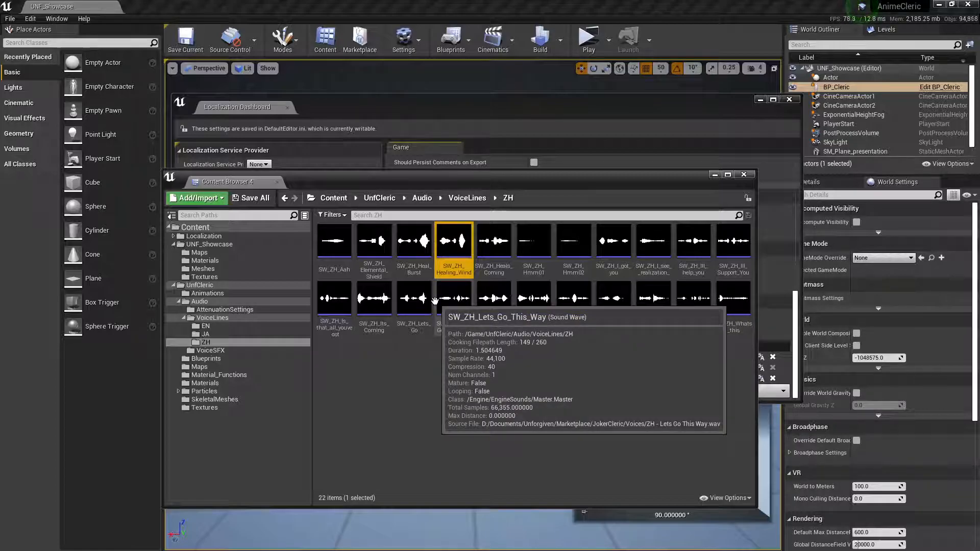
right_click(453, 241)
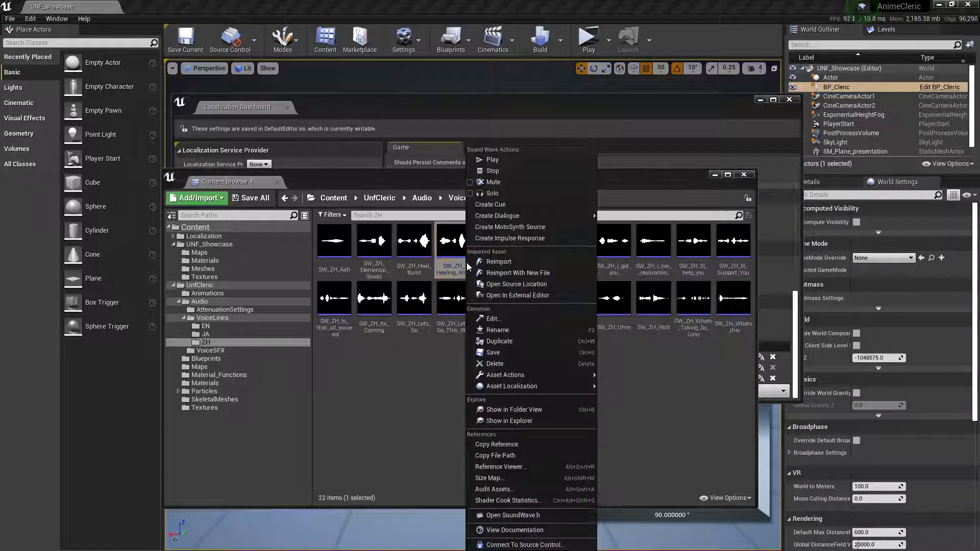
left_click(366, 430)
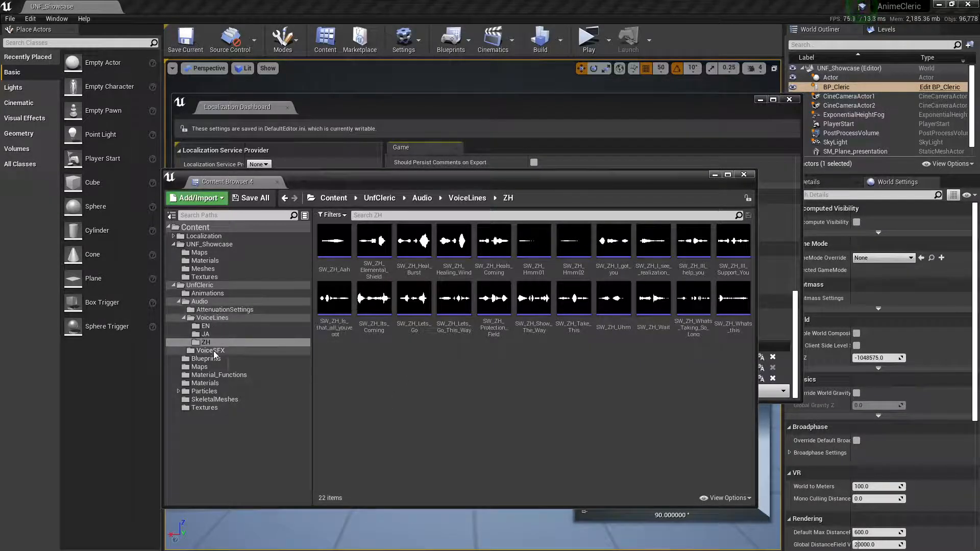
left_click(211, 350)
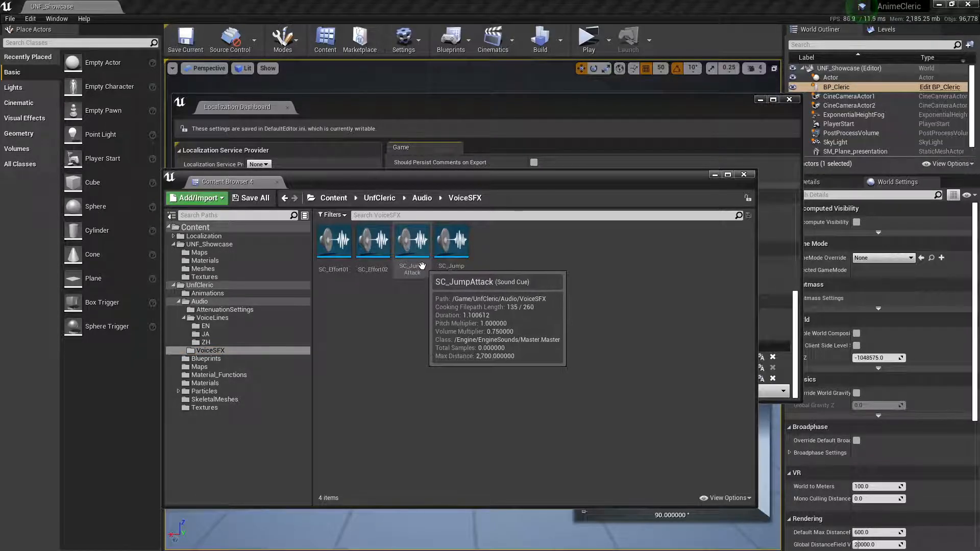
mouse_move(211, 358)
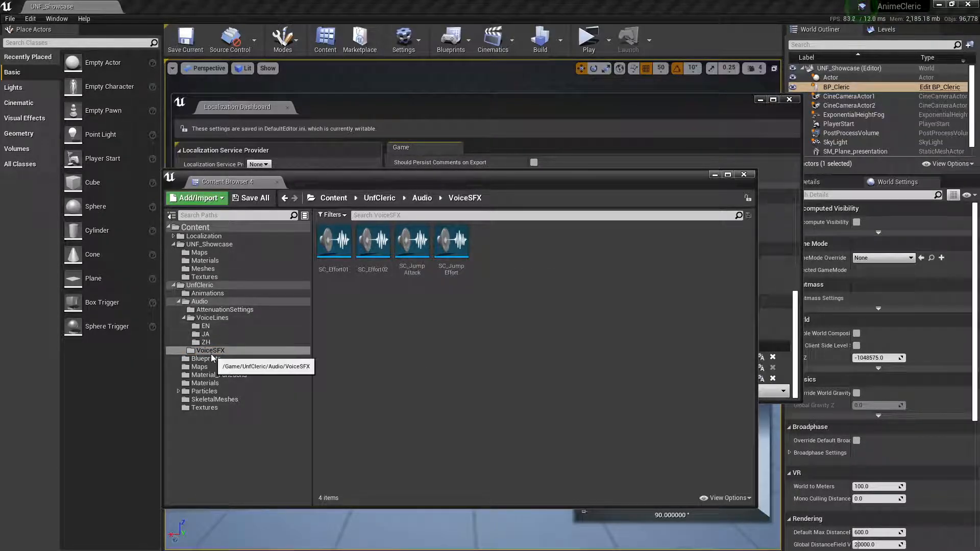
left_click(207, 293)
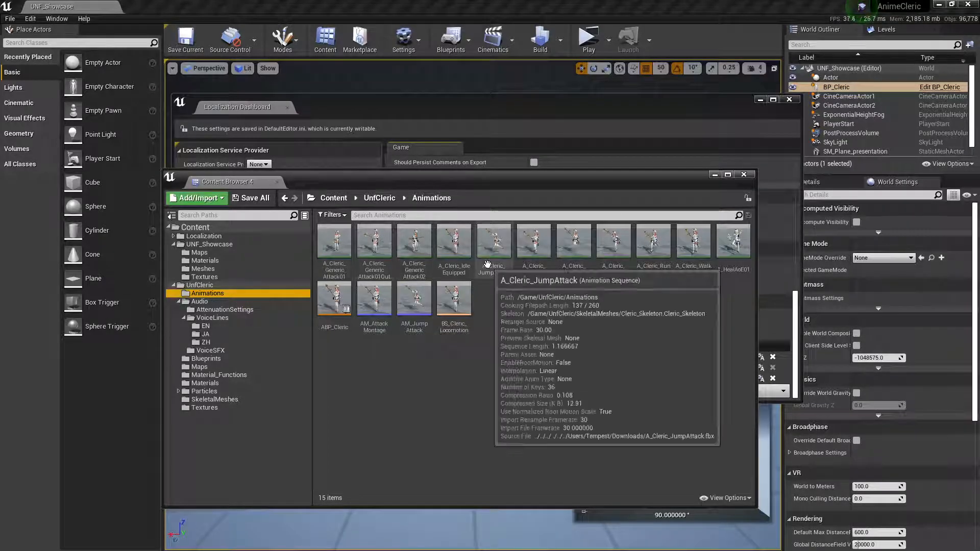
double_click(494, 243)
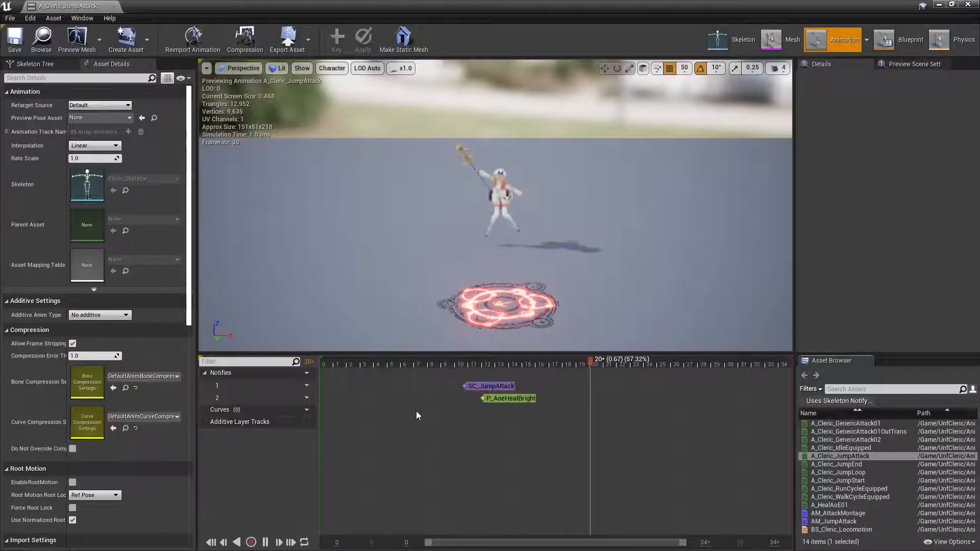
left_click(491, 386)
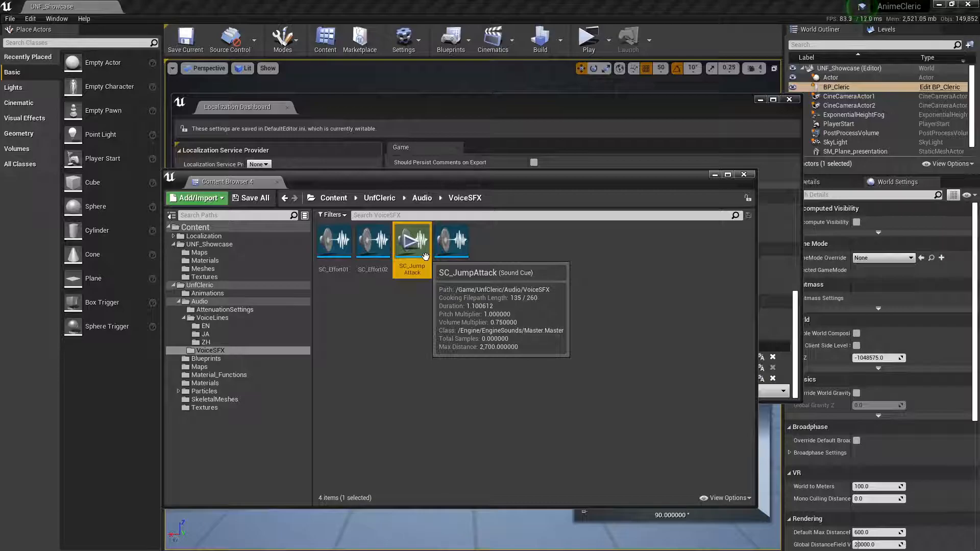
Bring up the asset actions for the SC_JumpAttack sound cue
right_click(411, 241)
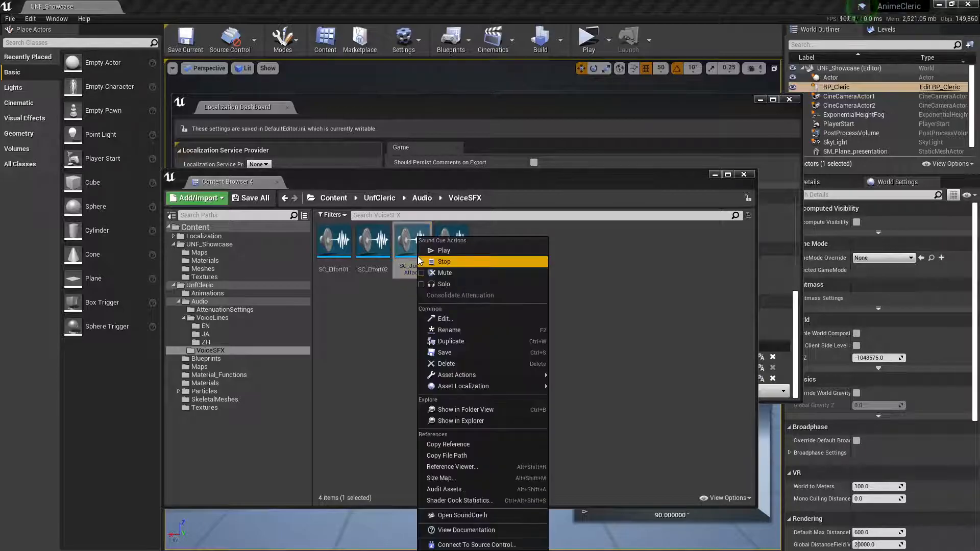
mouse_move(500, 435)
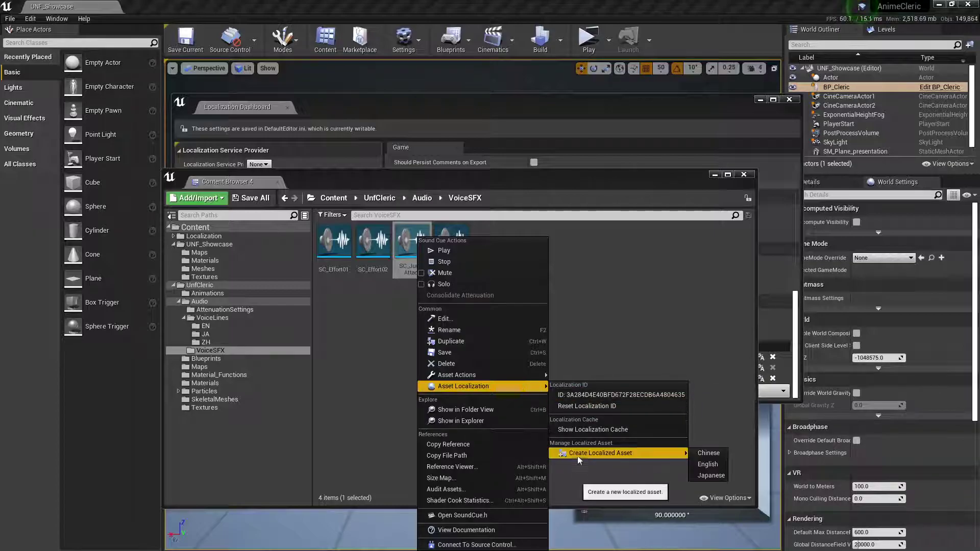
mouse_move(716, 464)
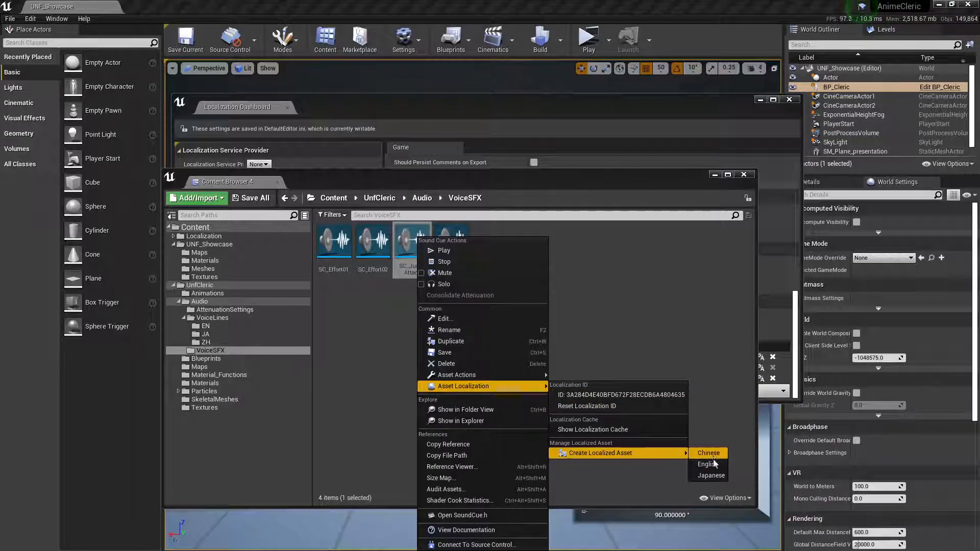
mouse_move(708, 465)
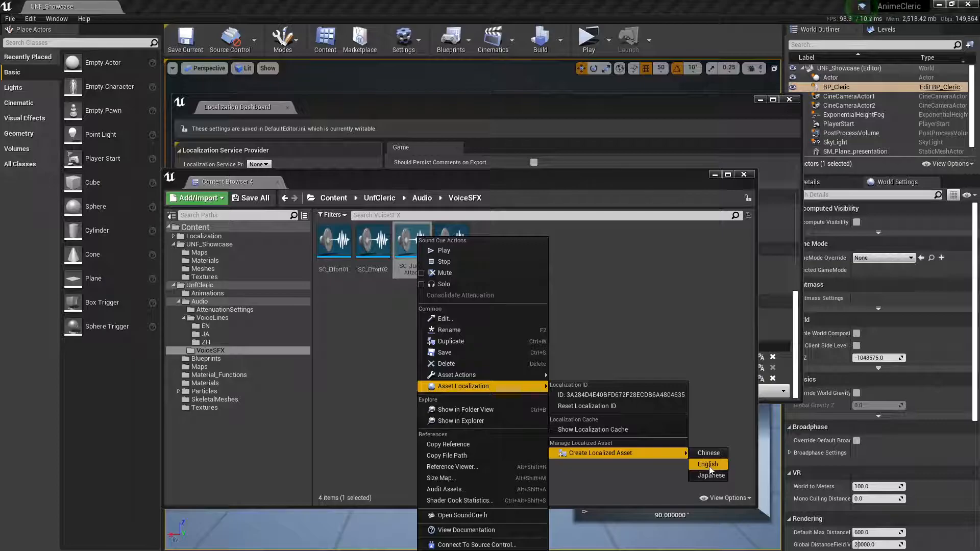
mouse_move(718, 468)
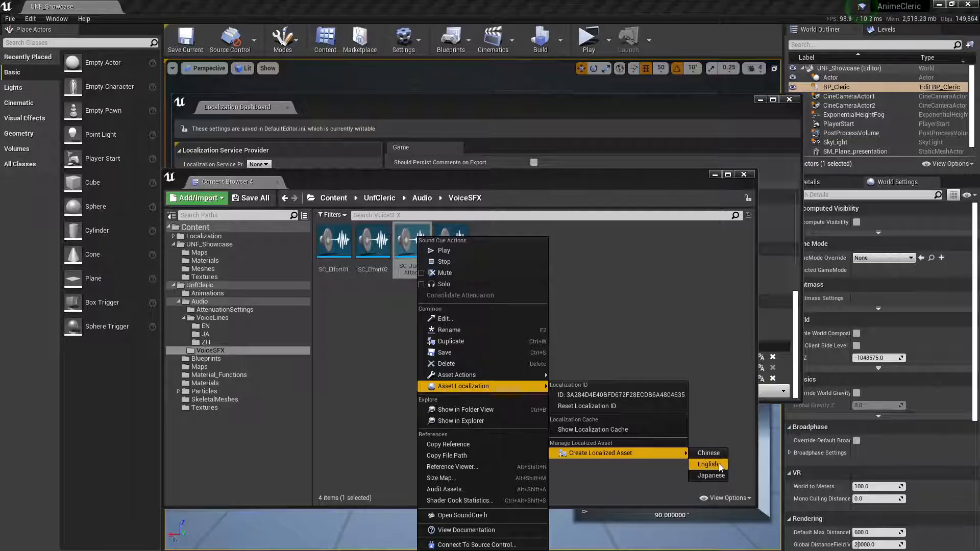
mouse_move(709, 452)
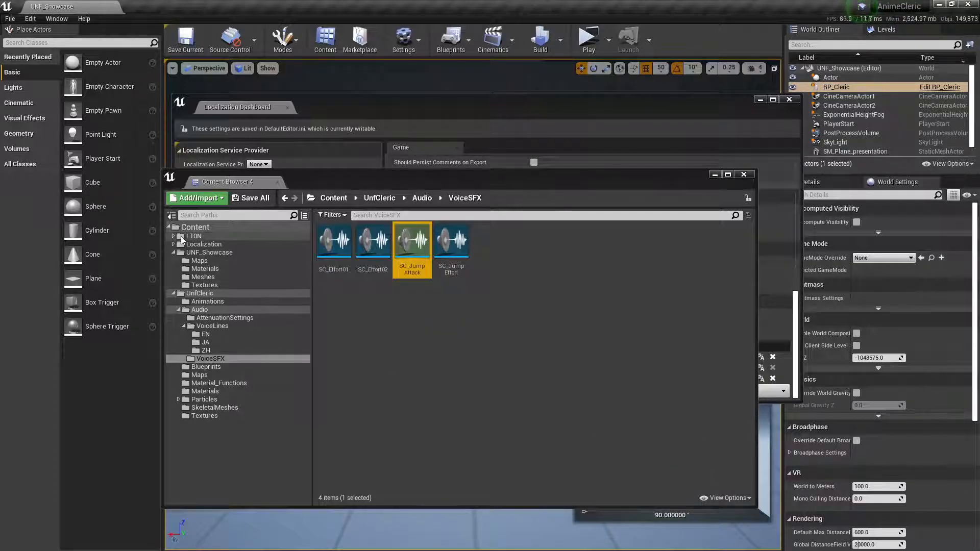
mouse_move(236, 243)
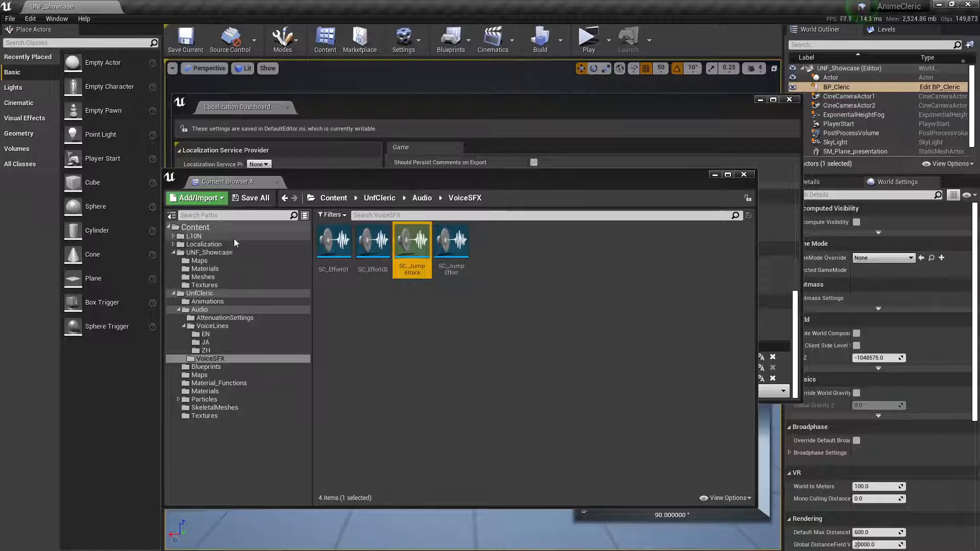
Toggle Show Localized Content off and on so the L10N folder is visible
left_click(193, 236)
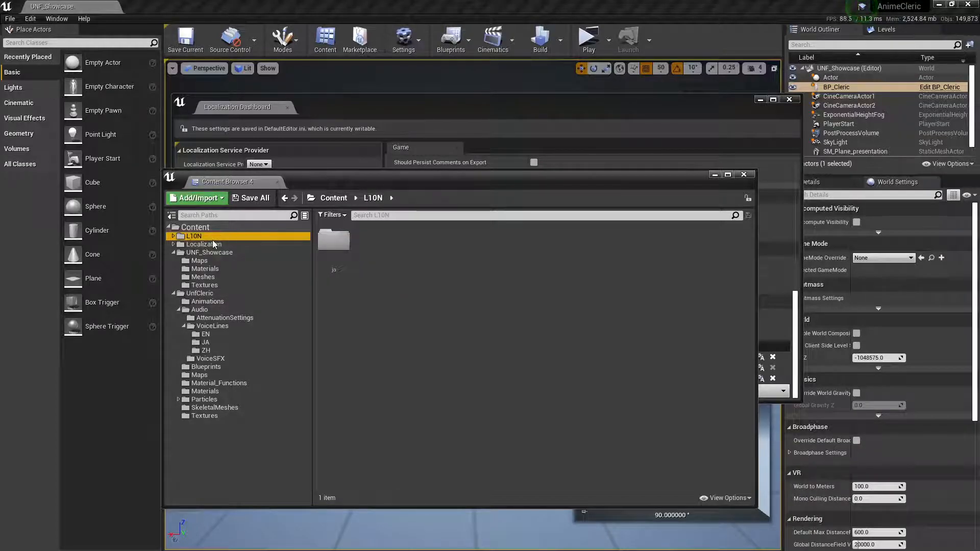
mouse_move(194, 236)
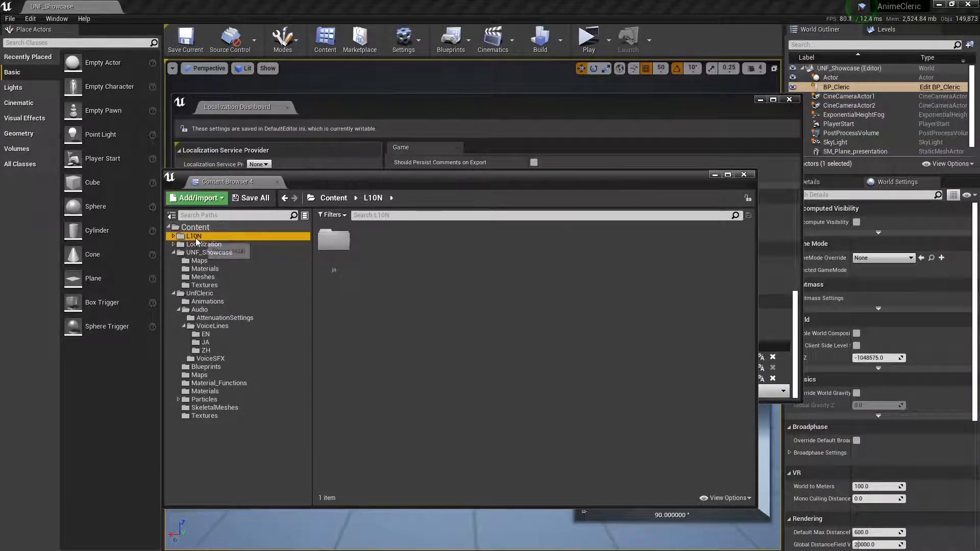
left_click(726, 499)
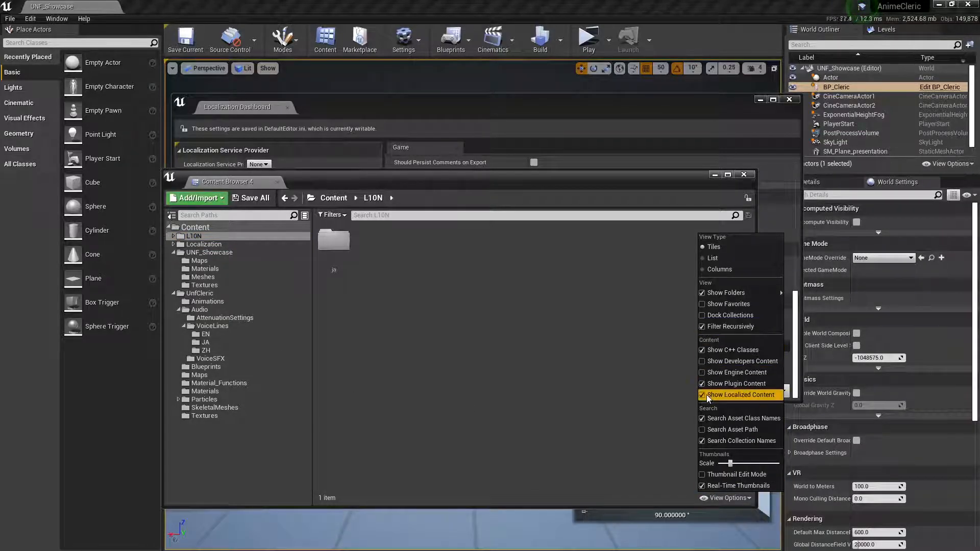
left_click(702, 394)
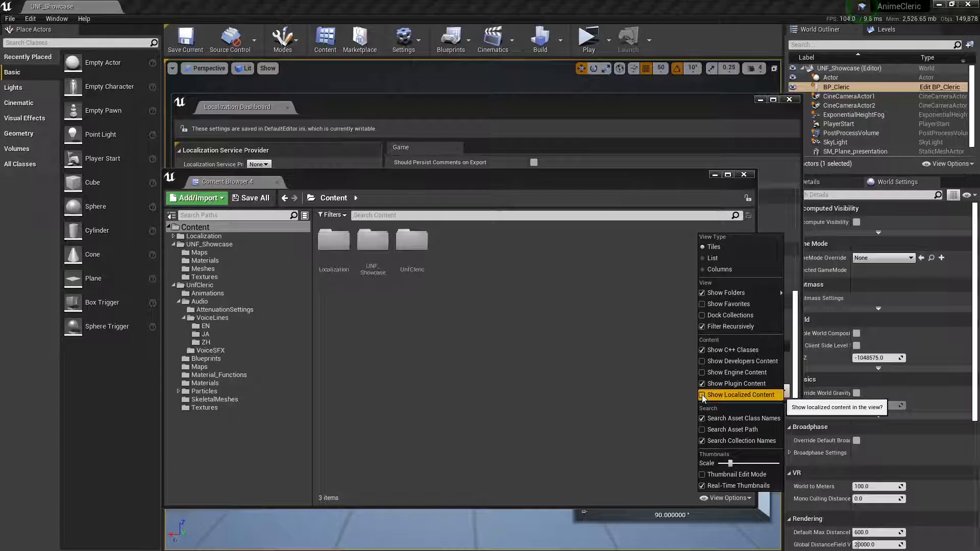
left_click(702, 394)
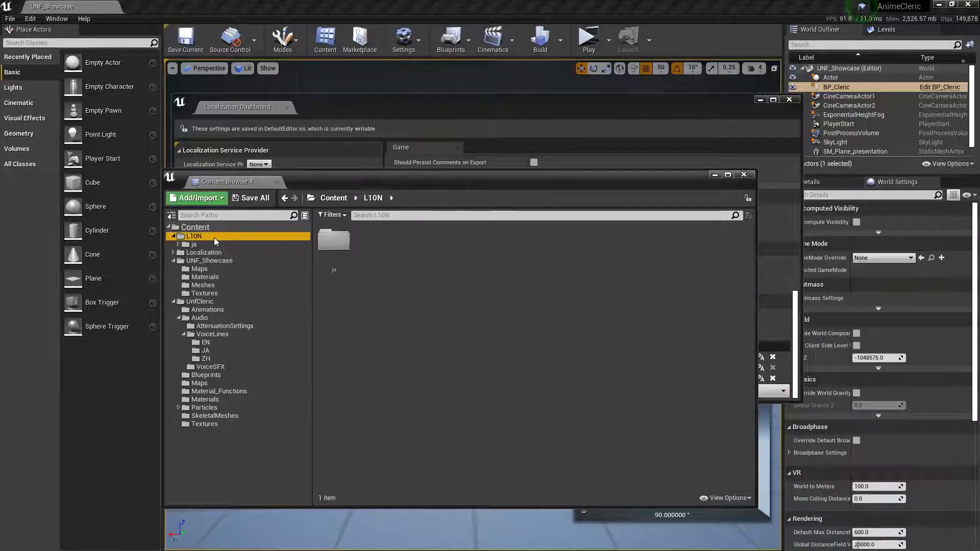
Navigate into L10N > ja > UnfCleric > Audio > VoiceSFX with the localized SC_JumpAttack
left_click(209, 253)
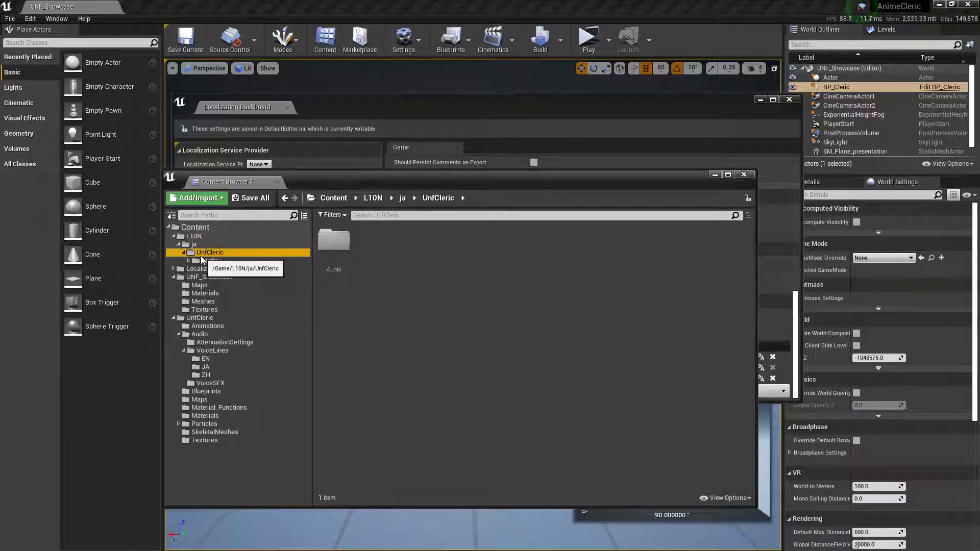
left_click(210, 260)
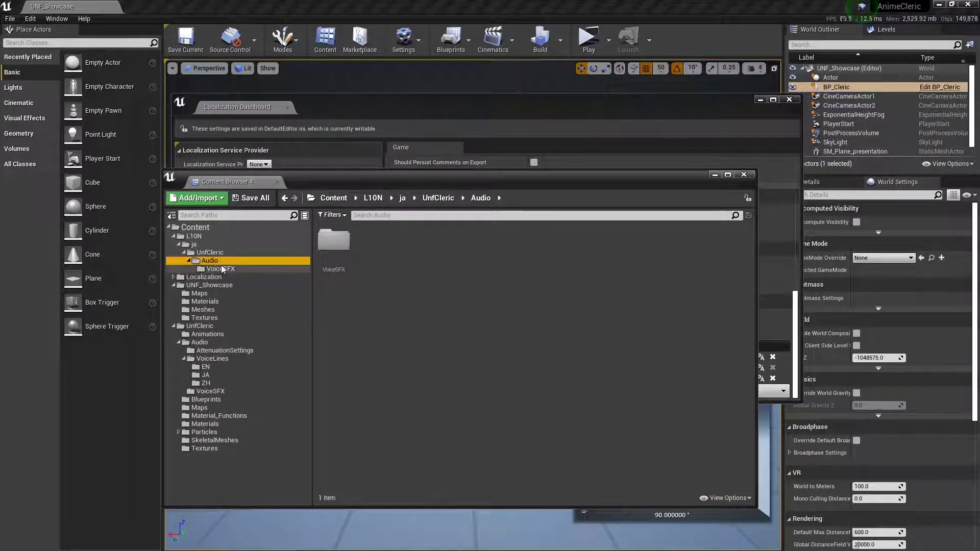
left_click(220, 268)
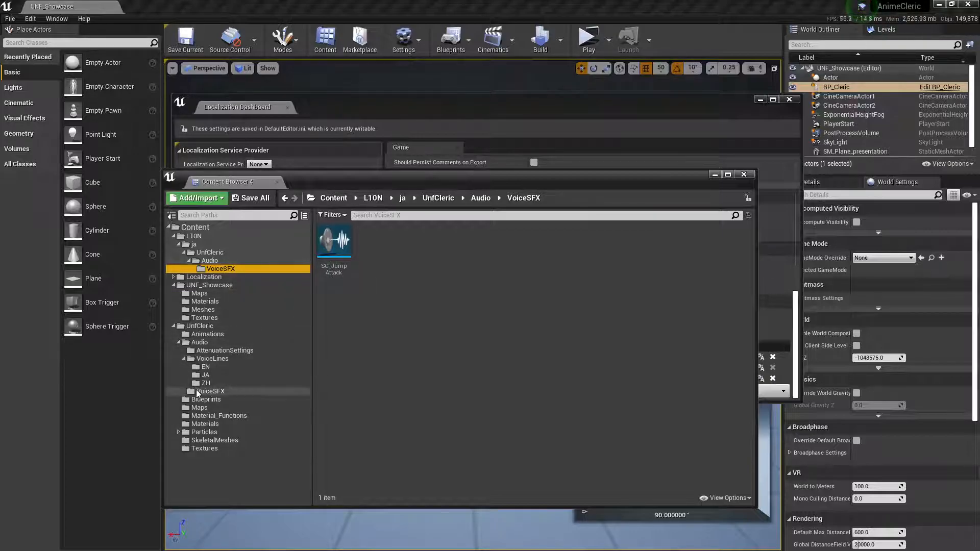
Return to the original UnfCleric Audio VoiceSFX folder, collapsing VoiceLines along the way
left_click(210, 391)
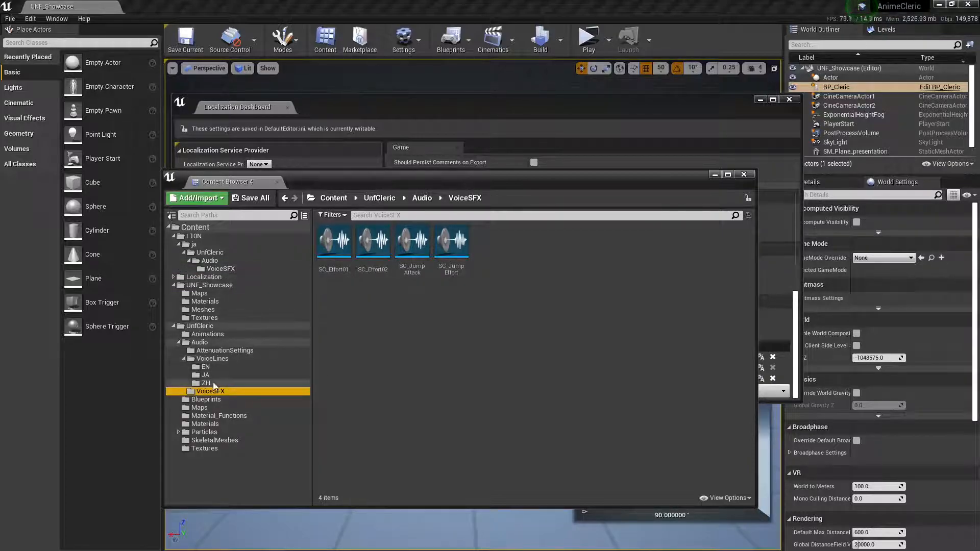
left_click(178, 359)
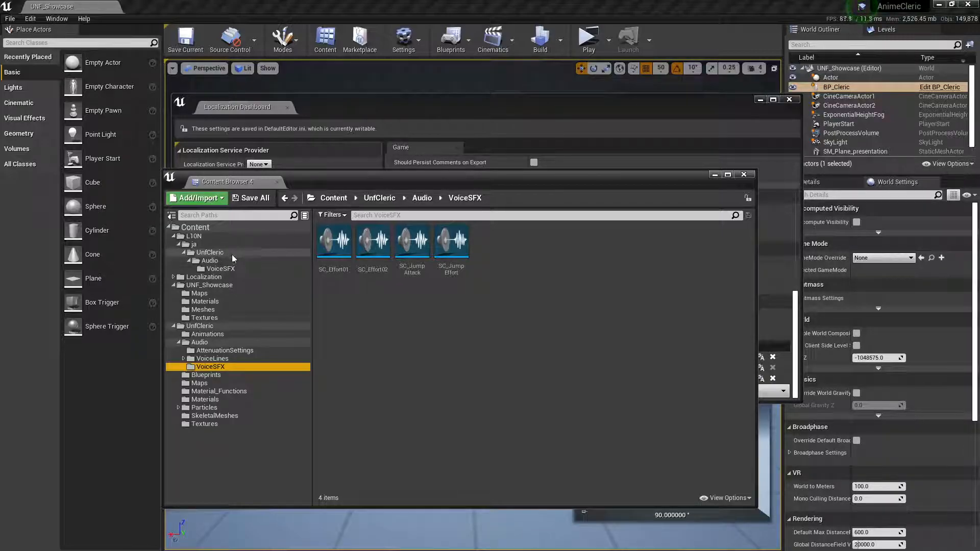
left_click(200, 342)
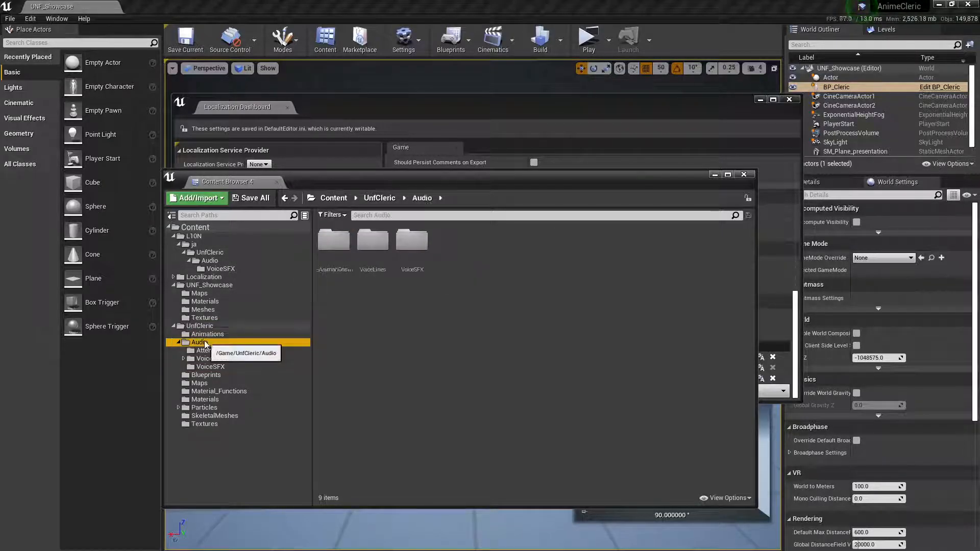
left_click(220, 269)
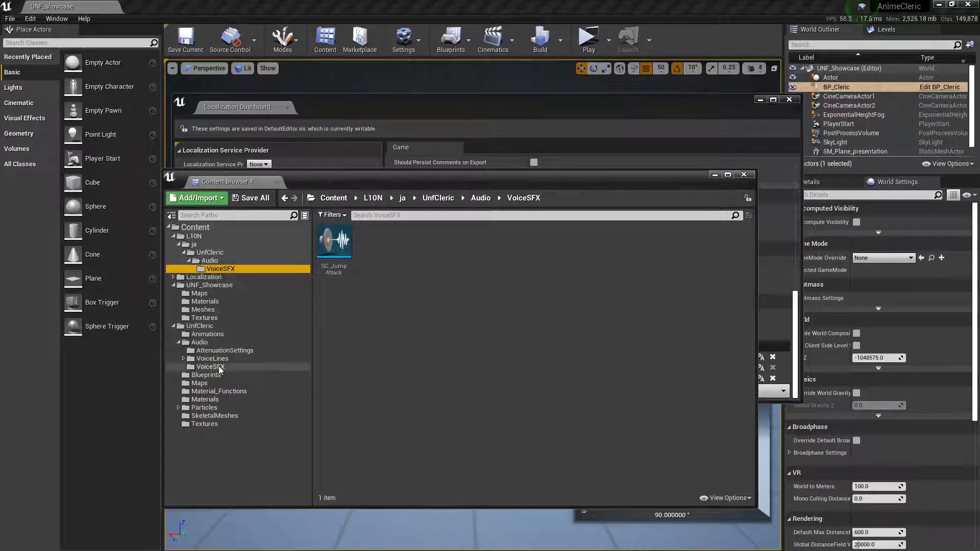
left_click(211, 367)
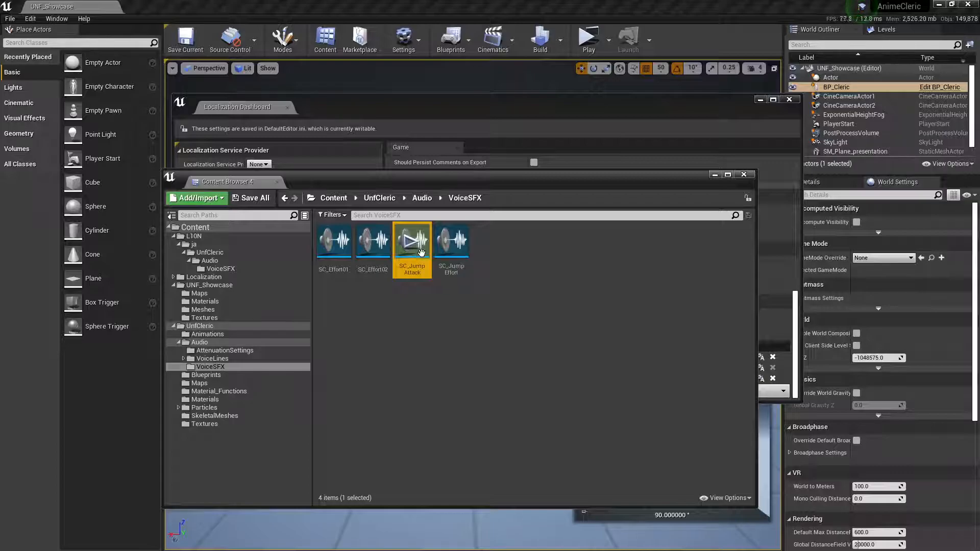
mouse_move(413, 241)
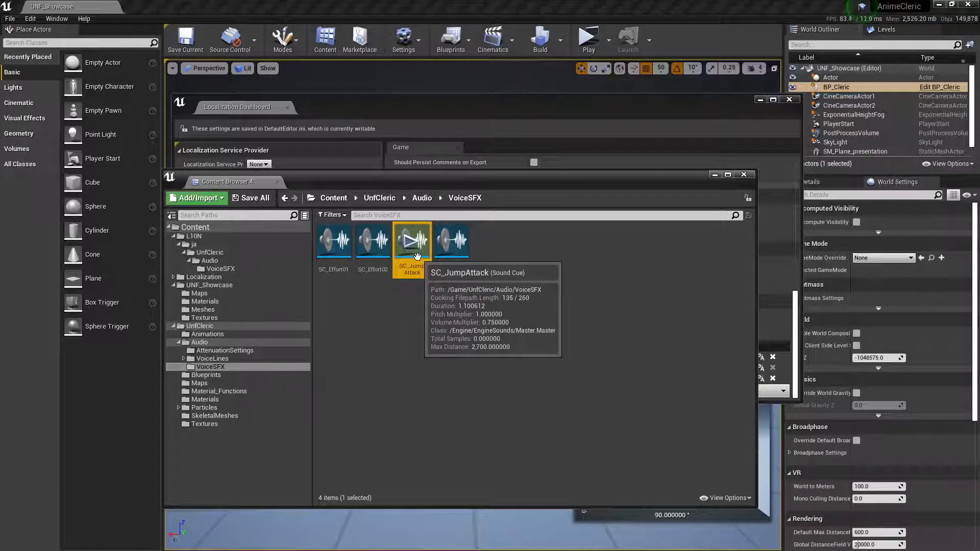
Open the SC_JumpAttack sound cue in the Sound Cue editor
right_click(412, 239)
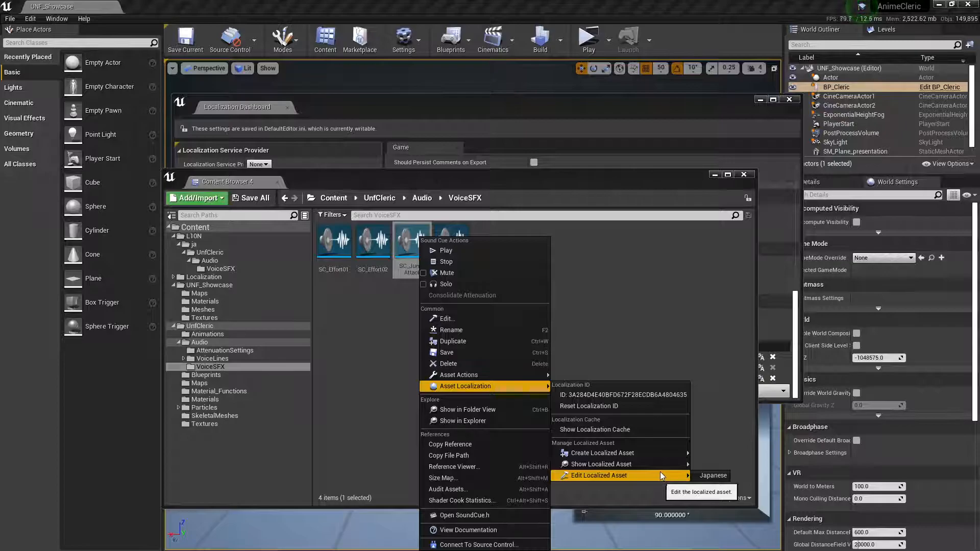
mouse_move(712, 476)
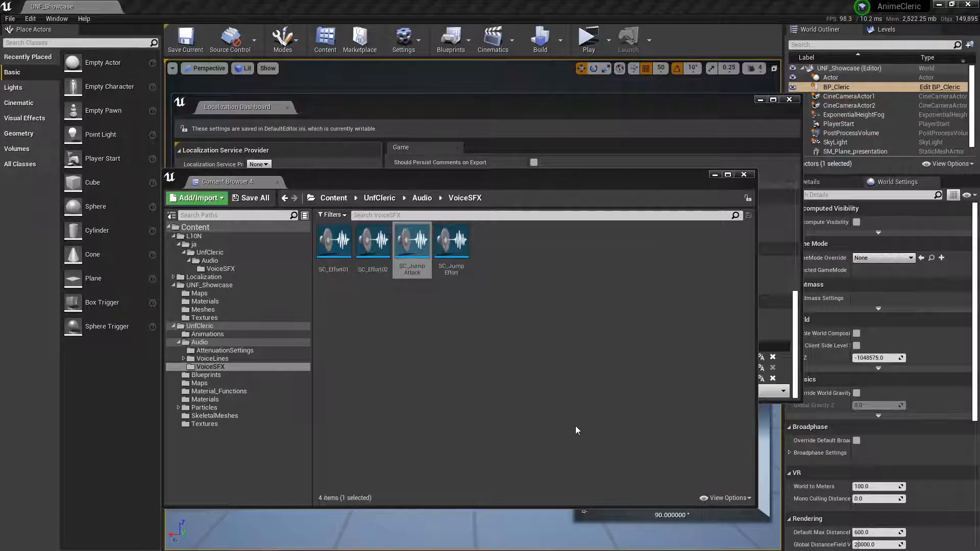
double_click(412, 240)
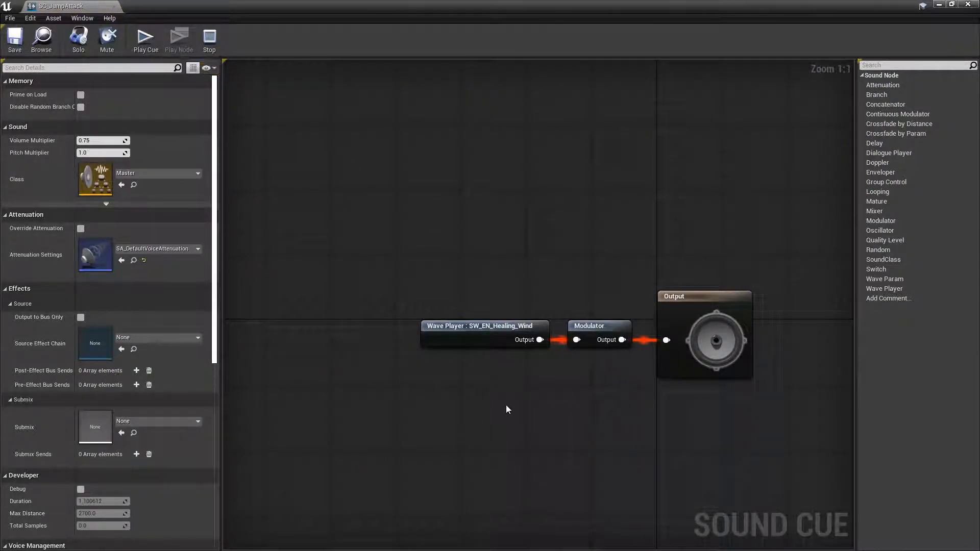
Set the wave player's sound wave to SW_JA_Healing_Wind by searching 'Healing'
left_click(481, 326)
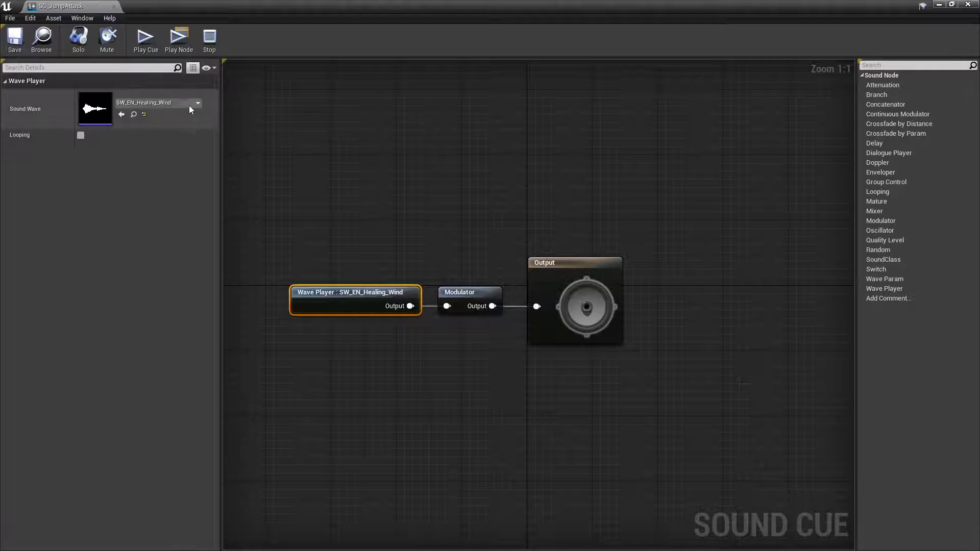
left_click(198, 102)
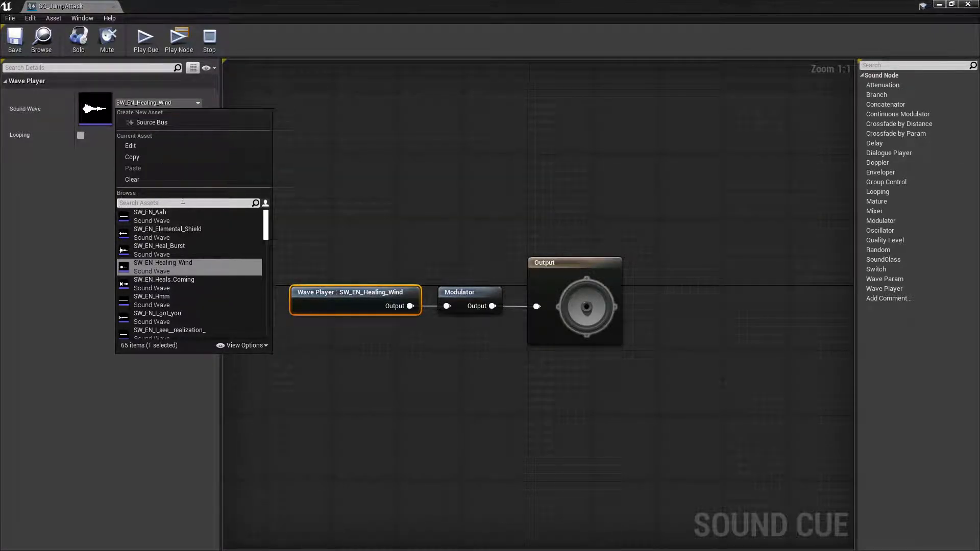
type("Healing")
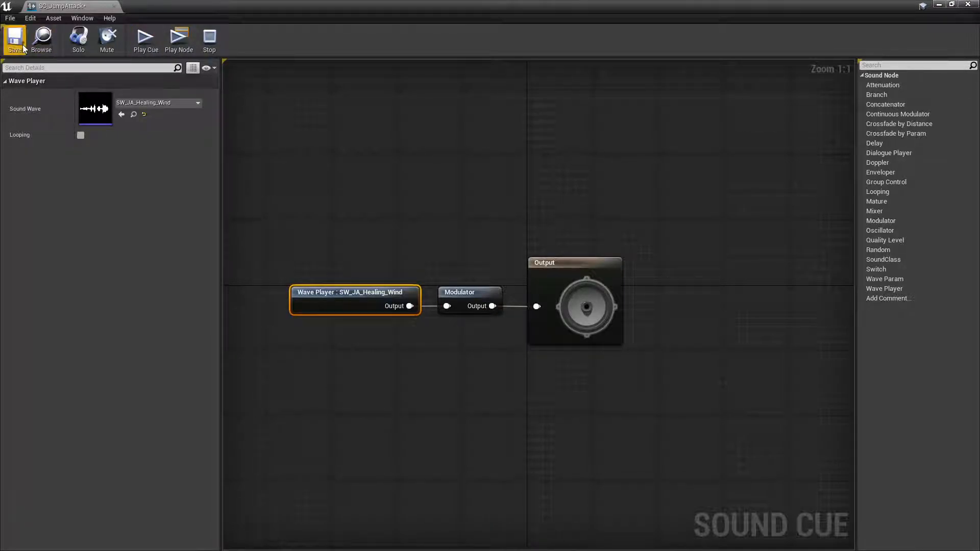
mouse_move(13, 38)
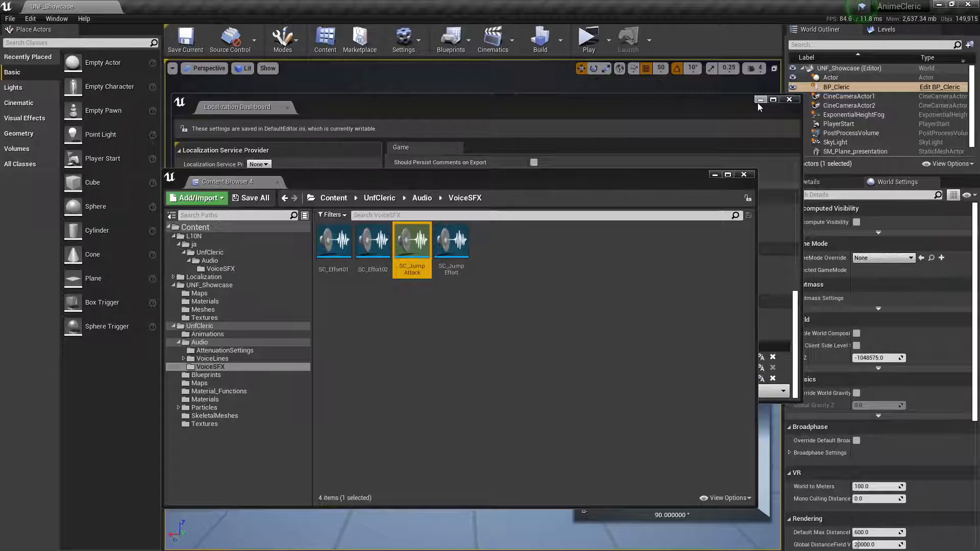
Close the Localization Dashboard and show the play-mode launch options
left_click(789, 99)
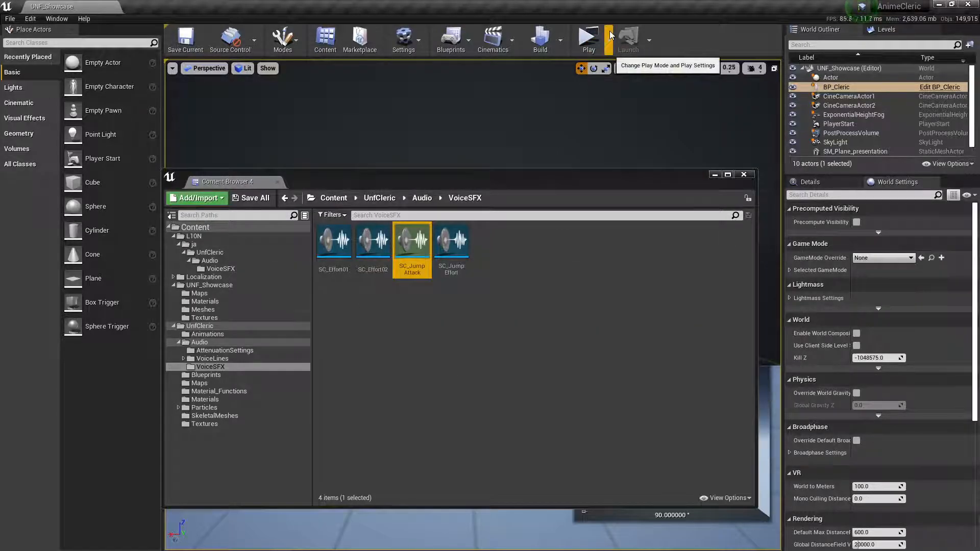
left_click(609, 36)
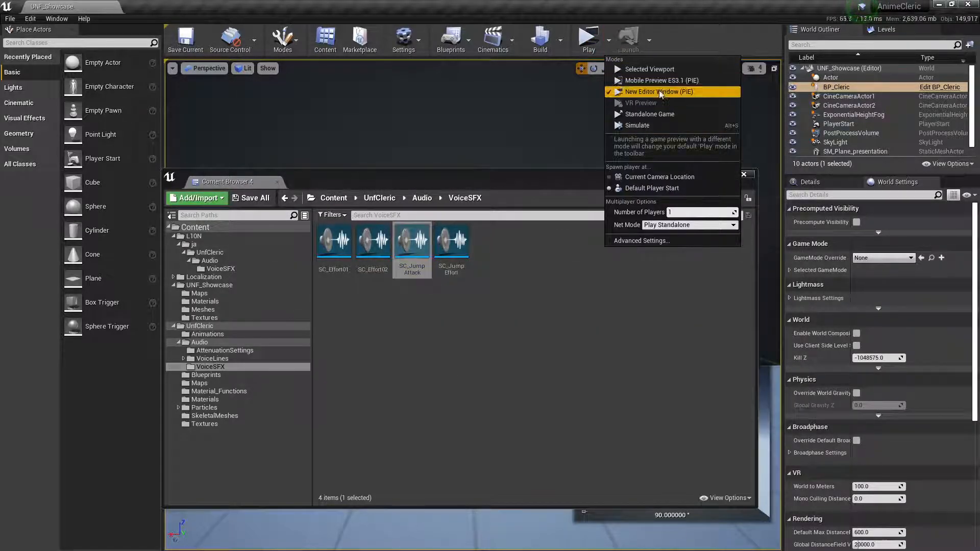
mouse_move(650, 113)
type("cultu")
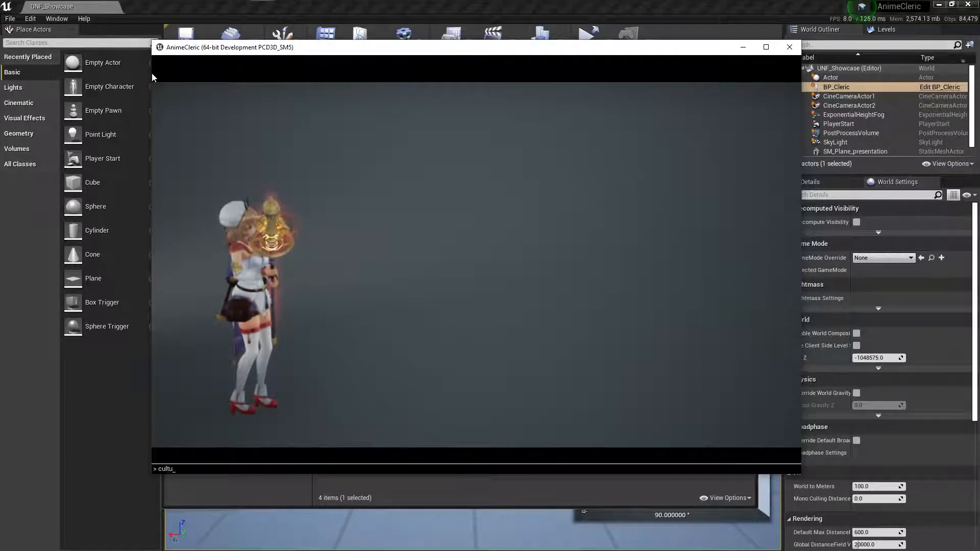
Set the game's culture via the console, first en then ja, so voice lines play in Japanese
type("re=")
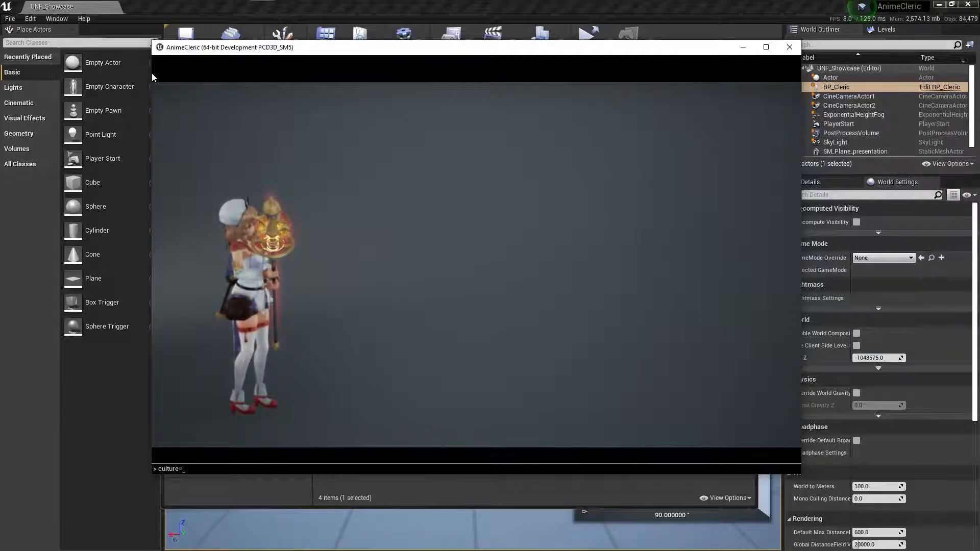
type("en")
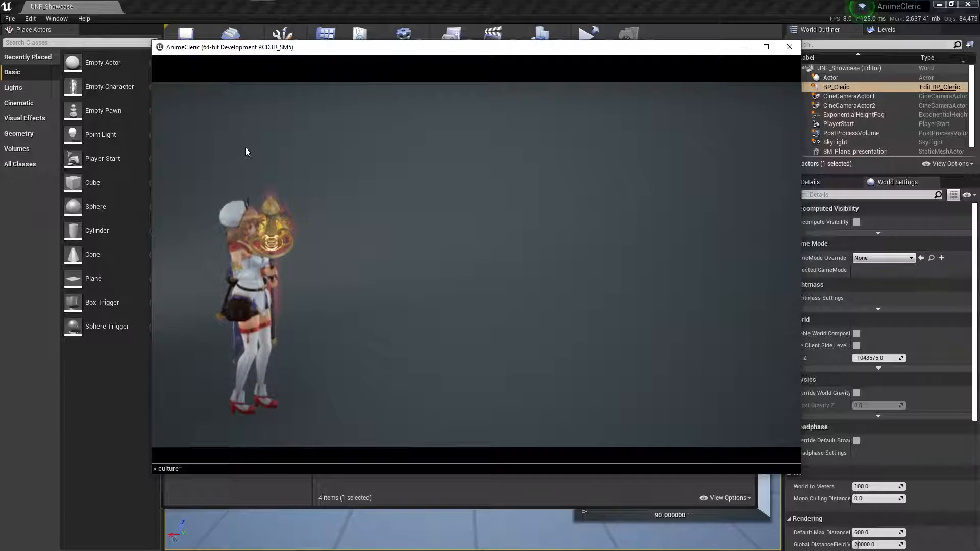
type("ja")
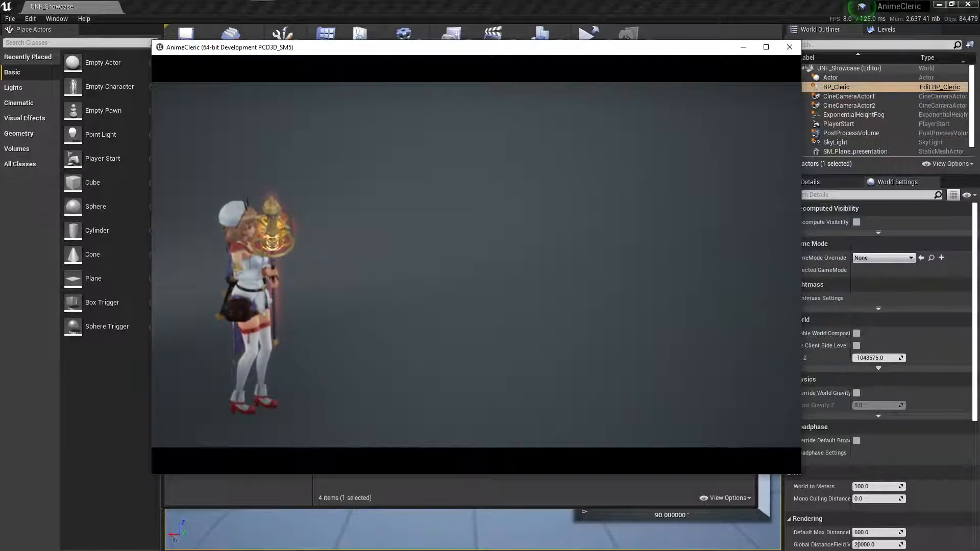
Switch back to the editor window and open Project Settings from the Settings menu
key("alt+tab")
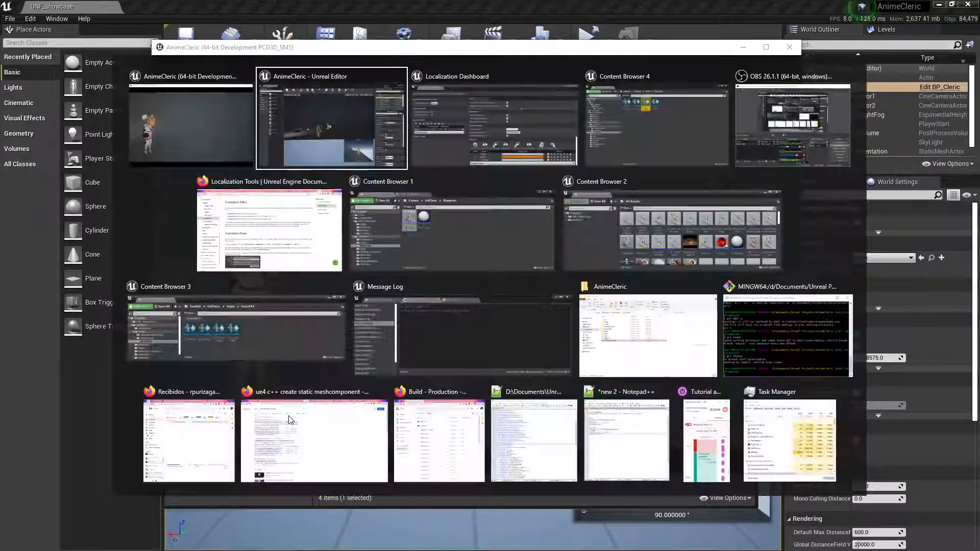
left_click(656, 115)
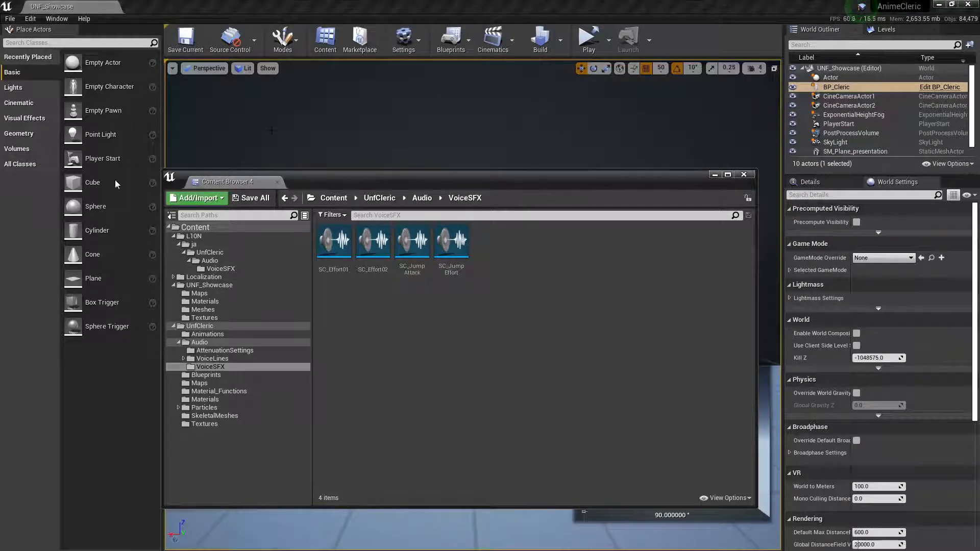
left_click(404, 40)
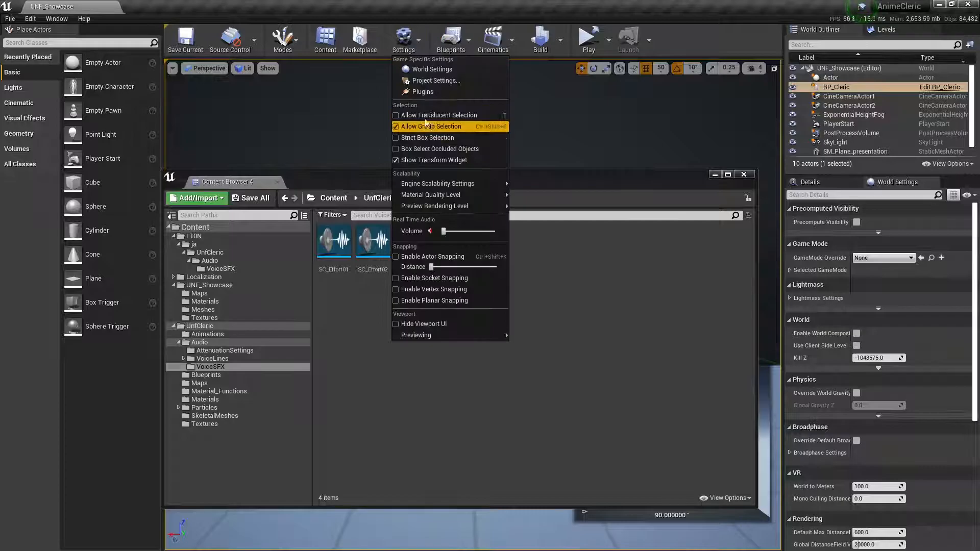
mouse_move(435, 80)
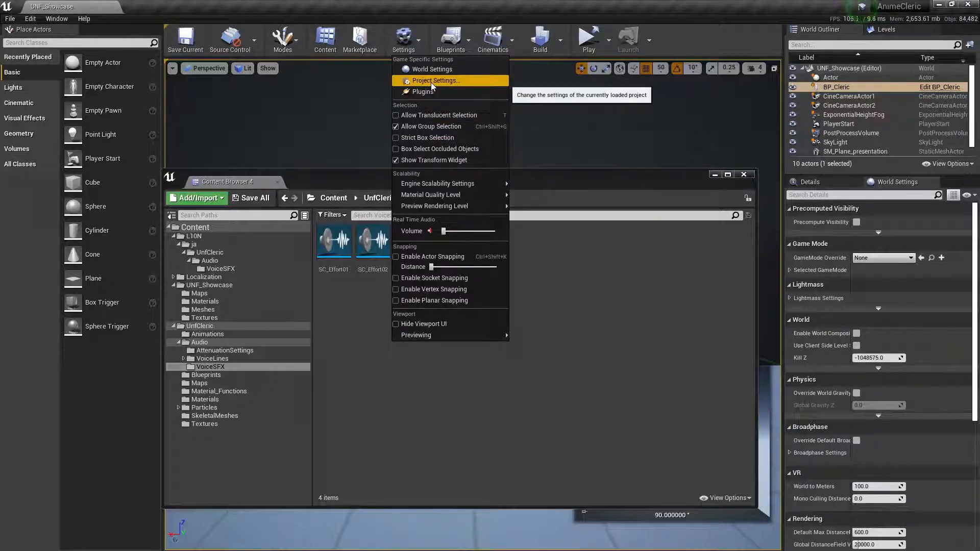
left_click(435, 79)
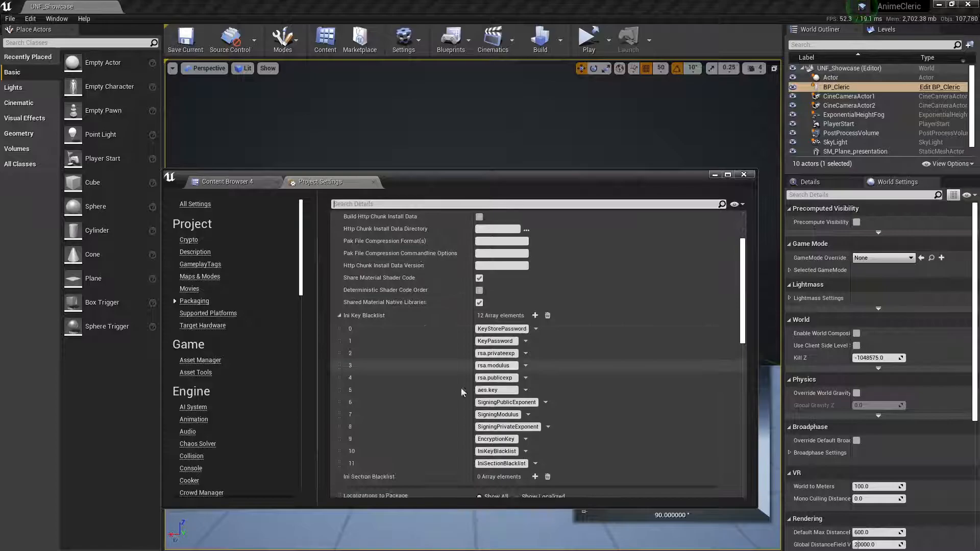
Browse the Localizations to Package culture list, then bring up the Project Launcher
scroll("down", 3)
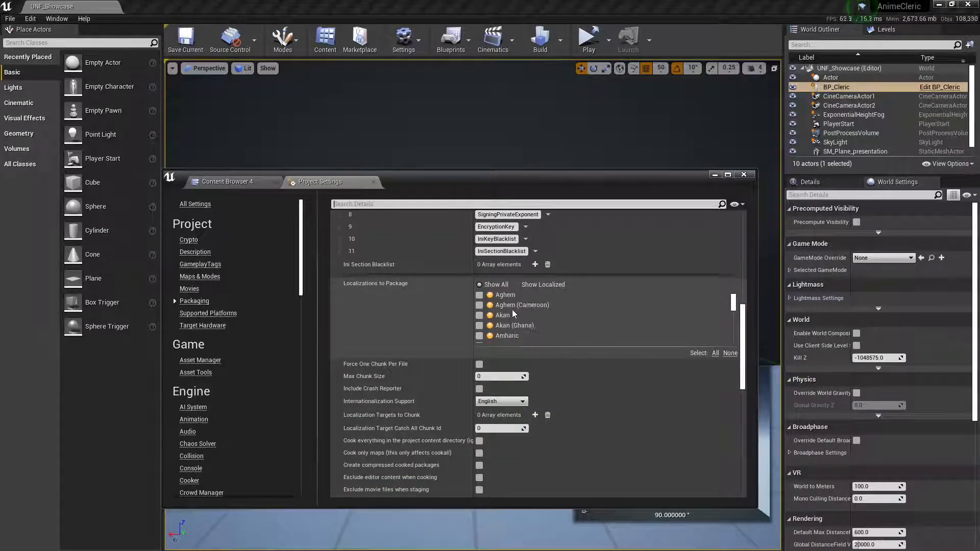
scroll("down", 3)
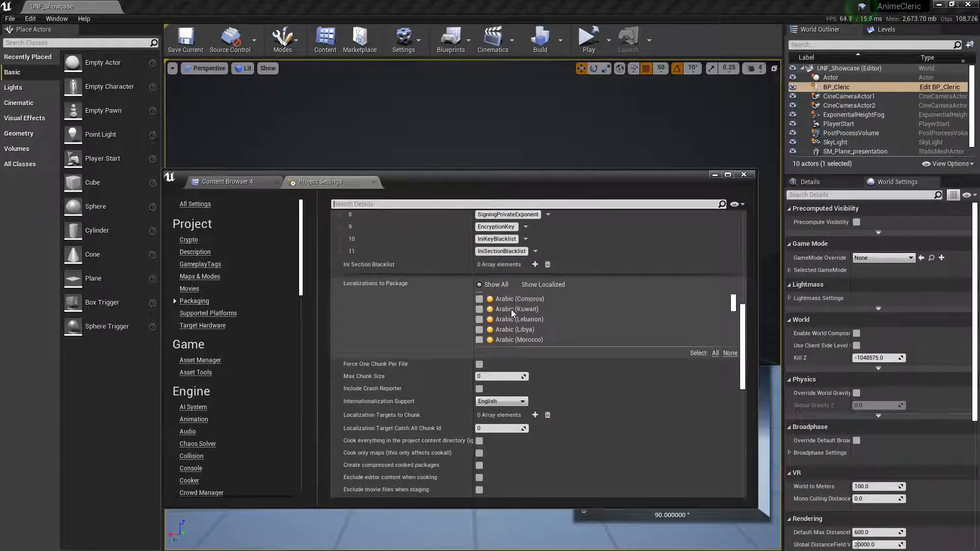
scroll("down", 3)
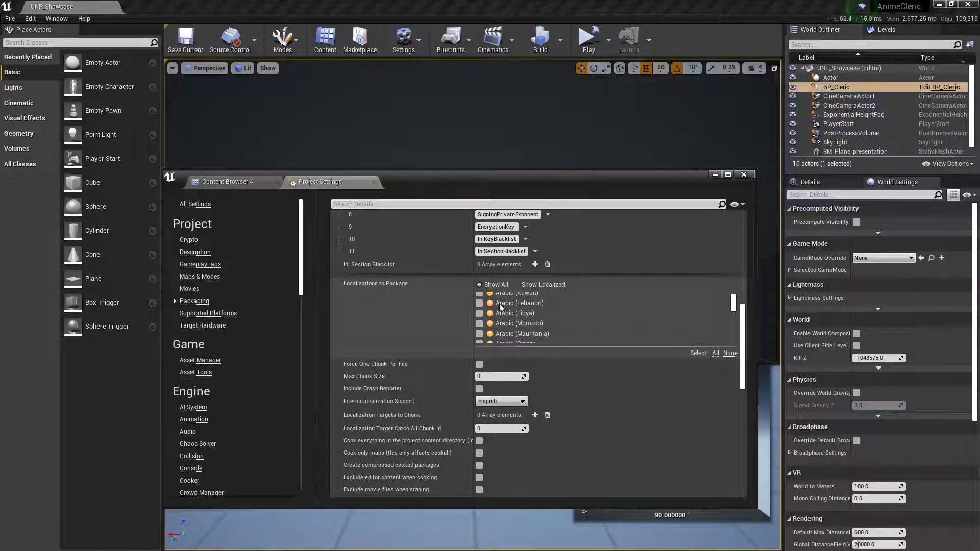
scroll("up", 3)
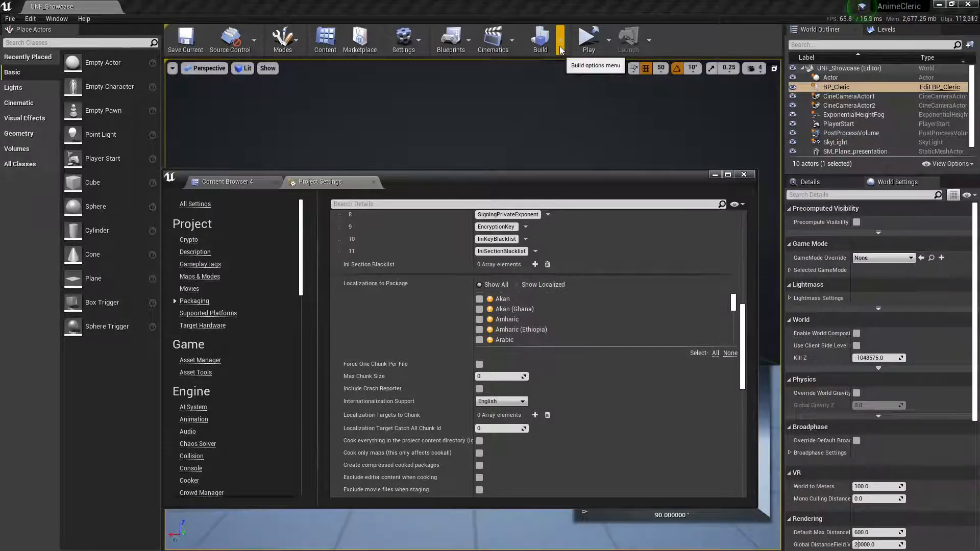
left_click(557, 39)
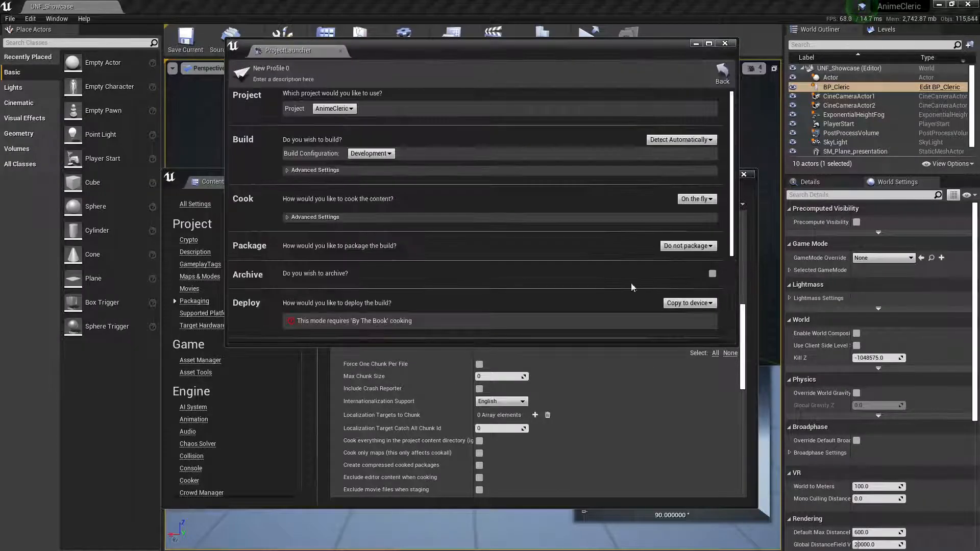
Expand the advanced build and cook options and set Package to Package & store locally
scroll("down", 3)
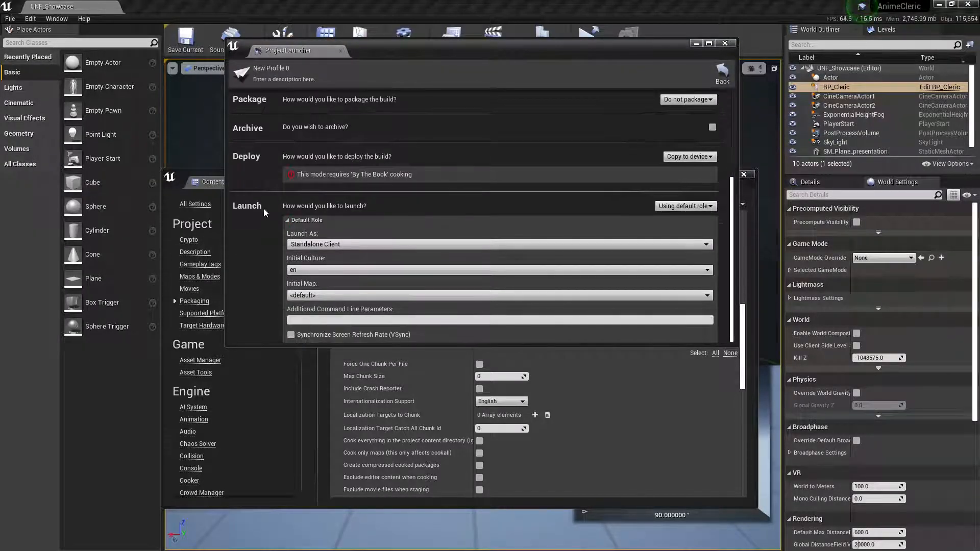
scroll("up", 3)
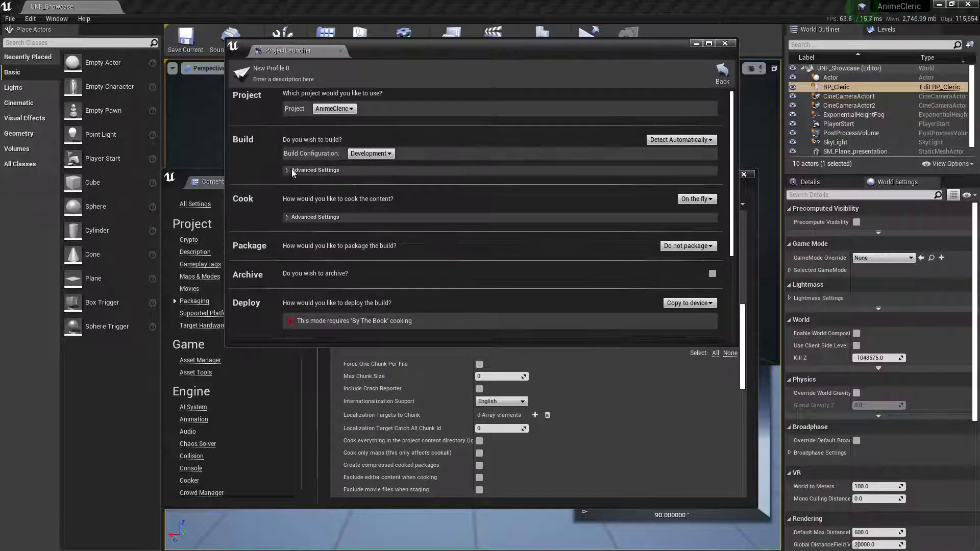
left_click(314, 216)
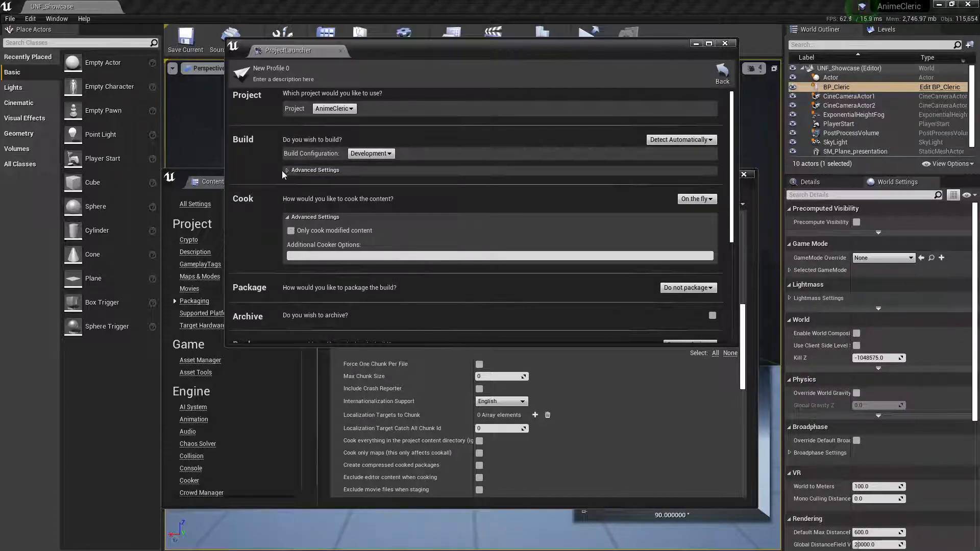
left_click(285, 170)
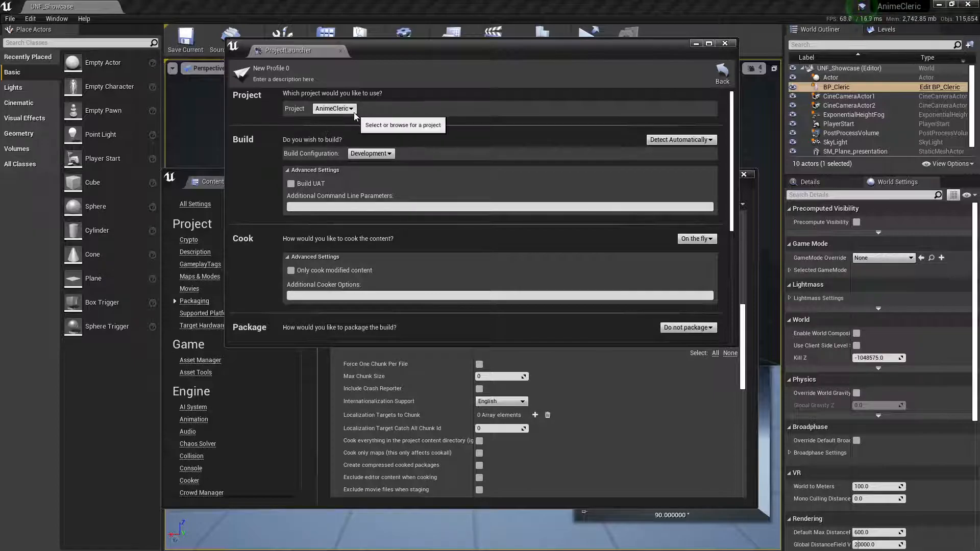
scroll("down", 3)
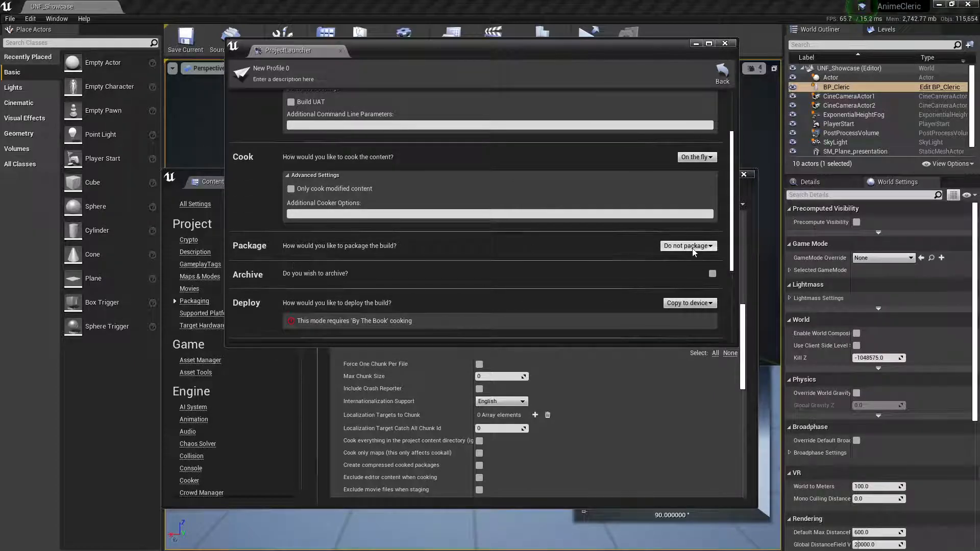
left_click(687, 246)
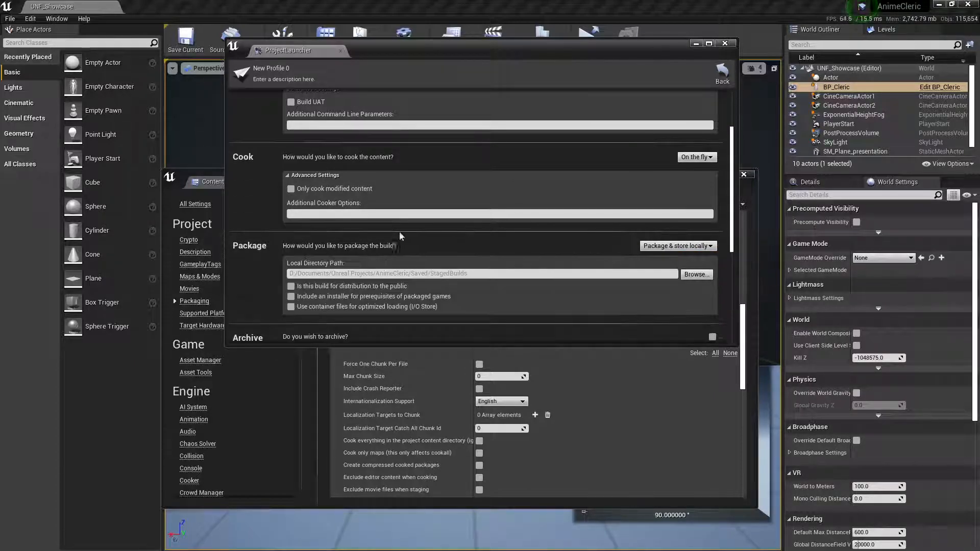
Set Cook to By the book and scroll through the Cooked Cultures list
scroll("up", 3)
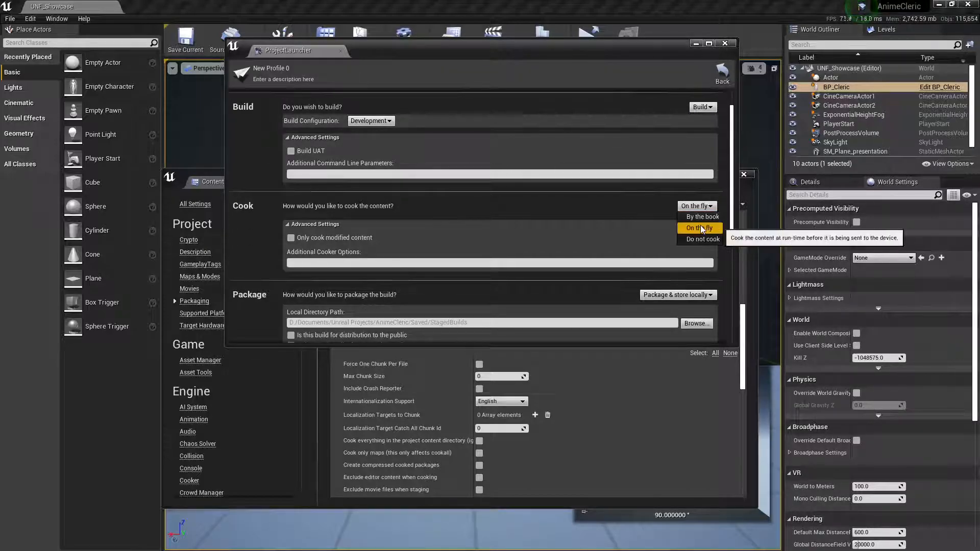
left_click(701, 216)
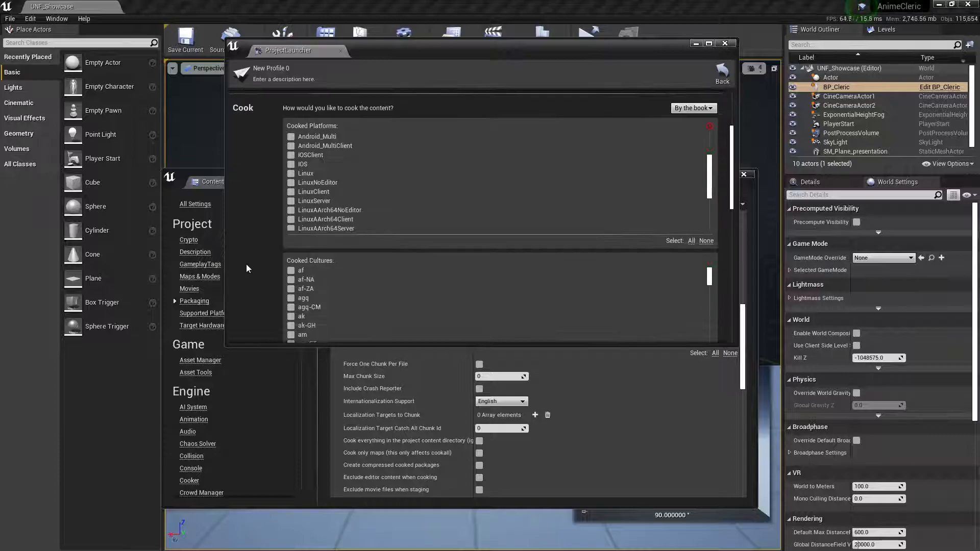
scroll("down", 3)
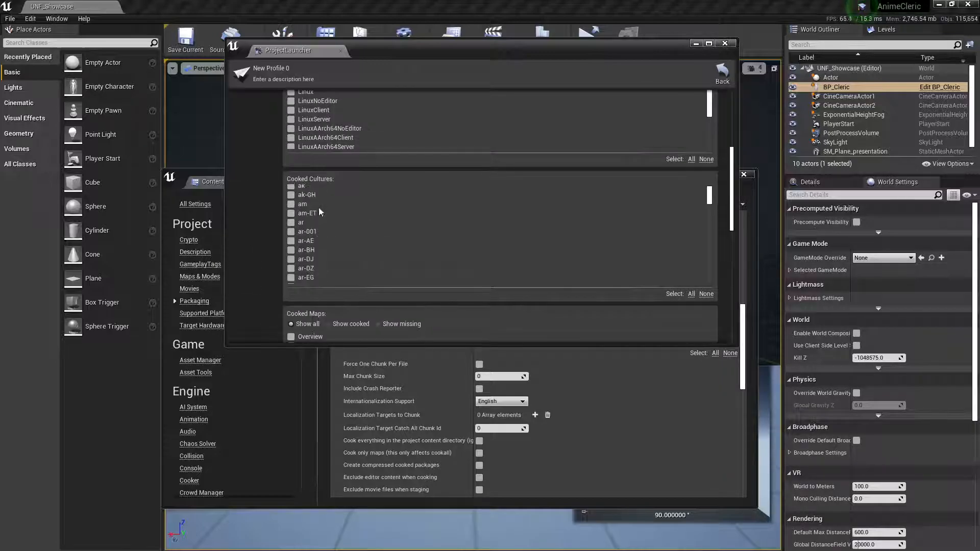
scroll("down", 3)
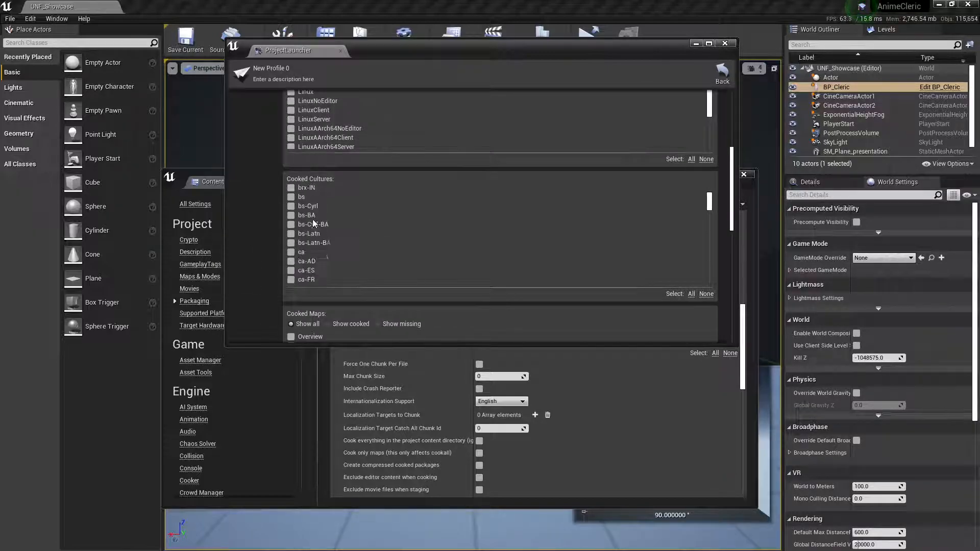
scroll("down", 3)
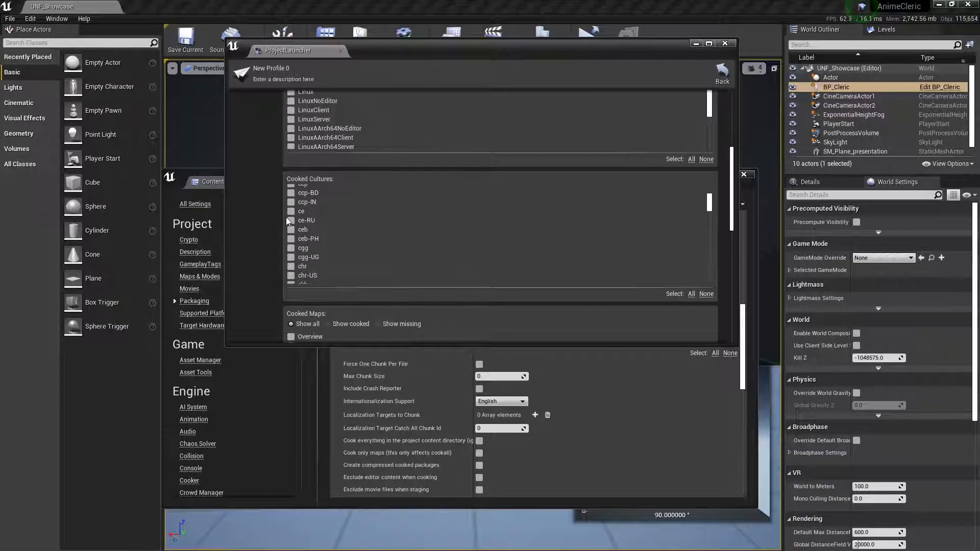
mouse_move(283, 196)
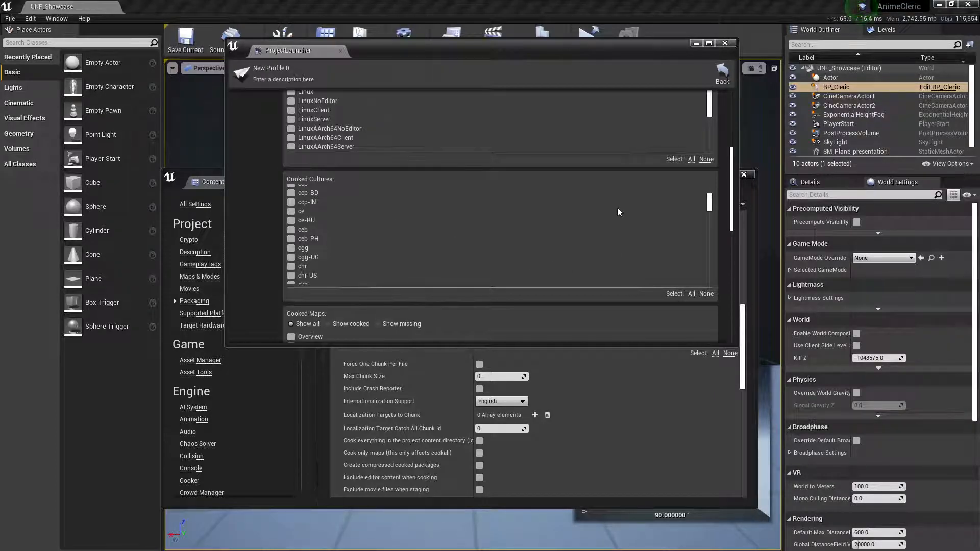
mouse_move(545, 55)
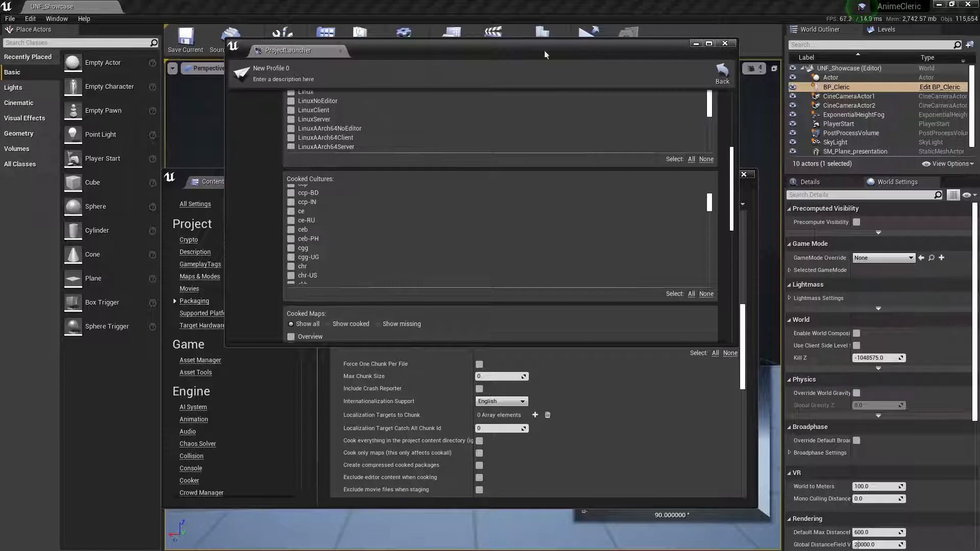